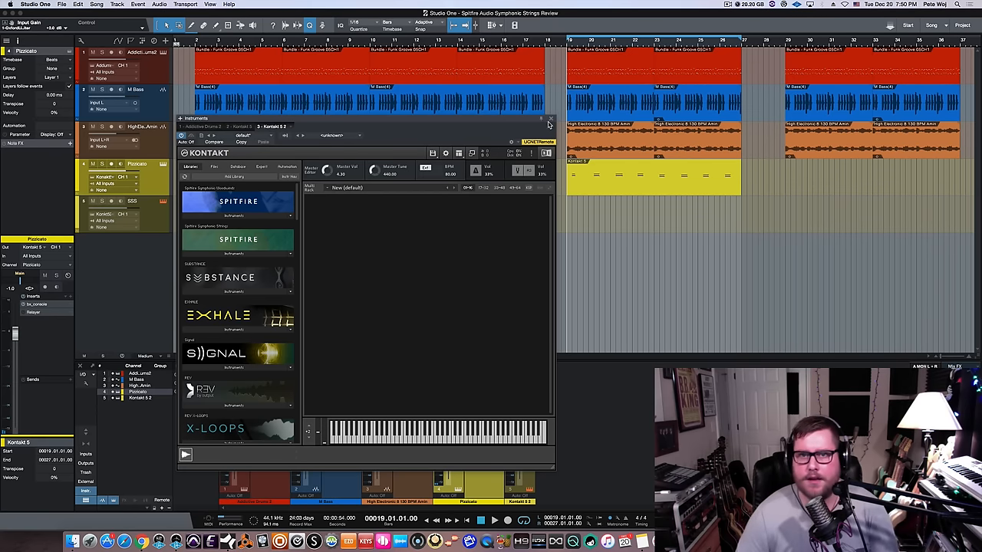
Load a Spitfire Symphonic Strings instrument and expand its Instruments folder to show the .nki patches
left_click(551, 119)
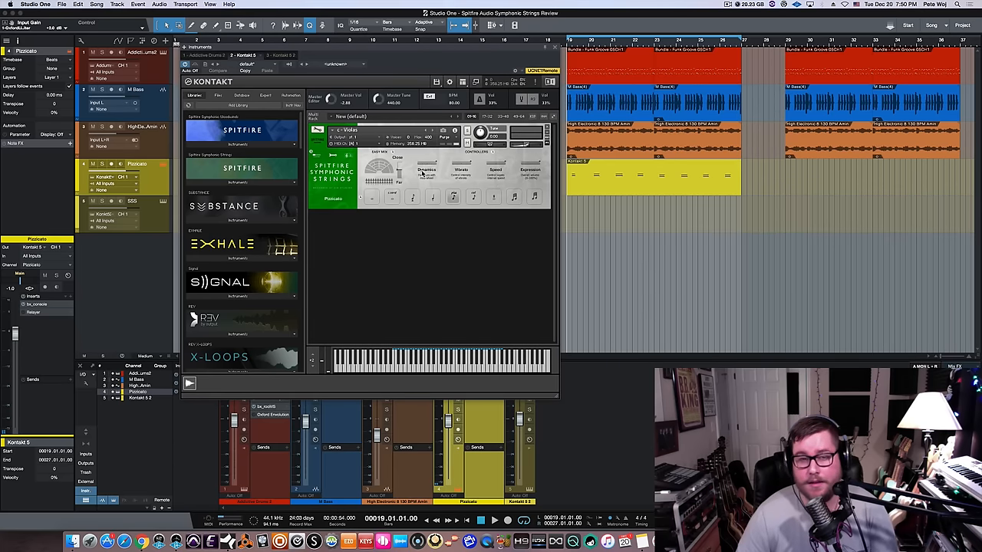
left_click(242, 182)
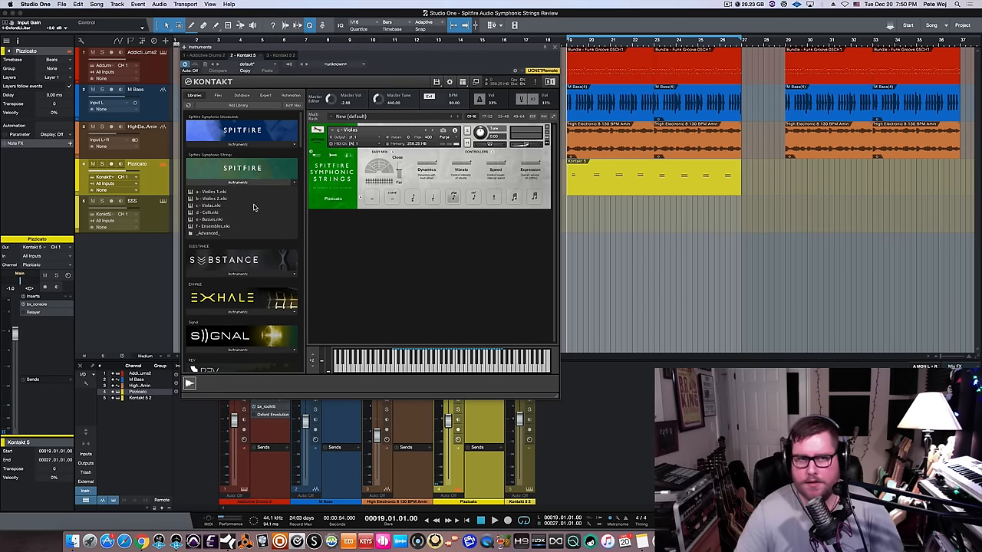
mouse_move(288, 200)
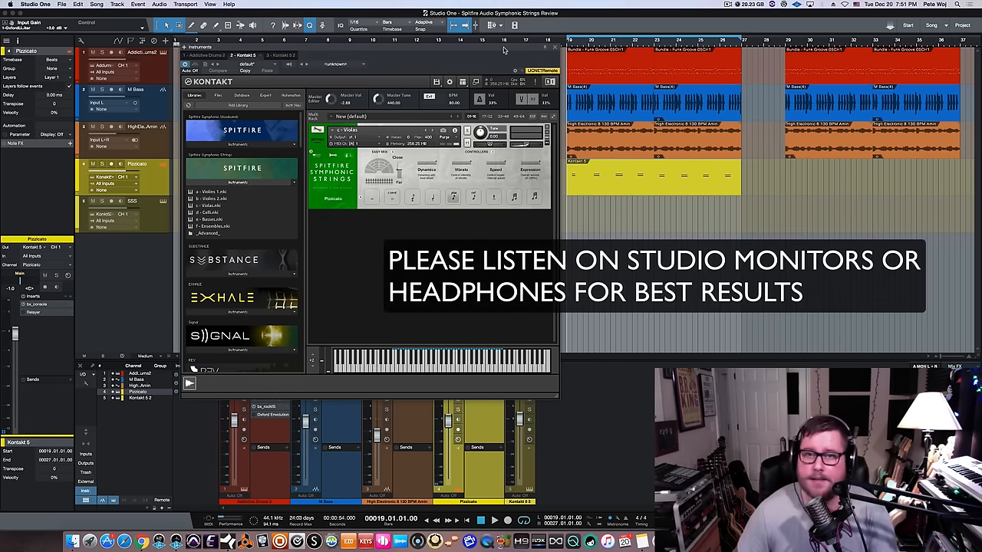
Remove the loaded instrument from the Kontakt rack, leaving the empty default rack
left_click(494, 522)
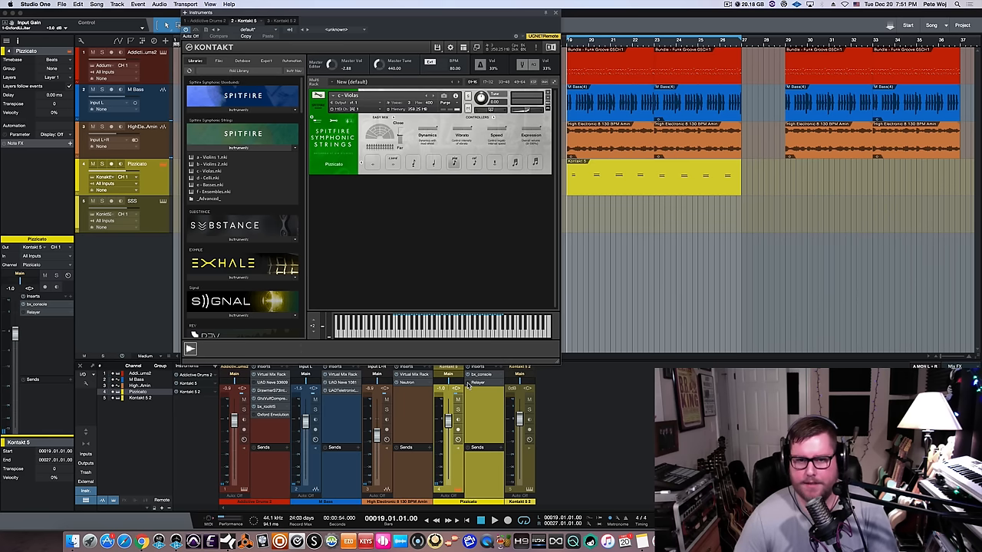
mouse_move(580, 378)
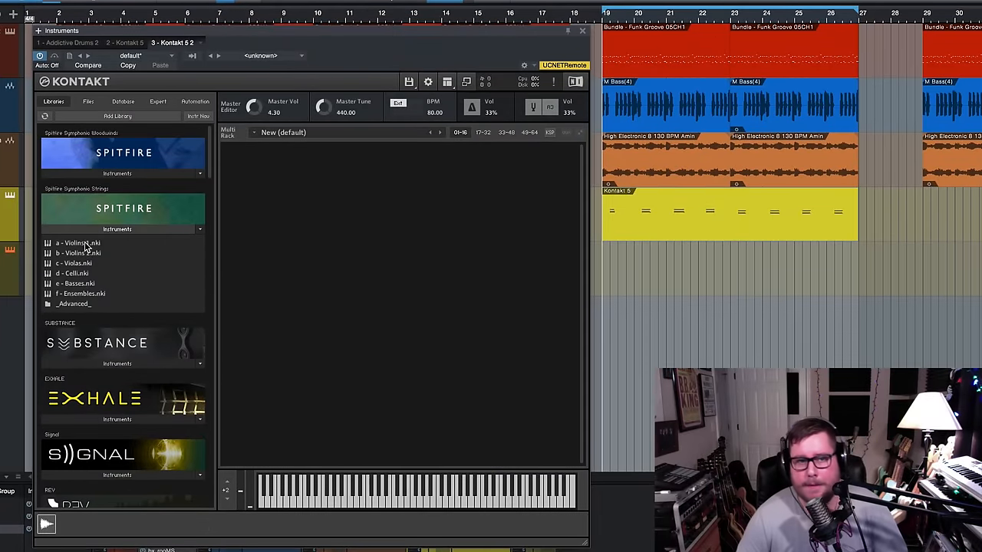
mouse_move(74, 267)
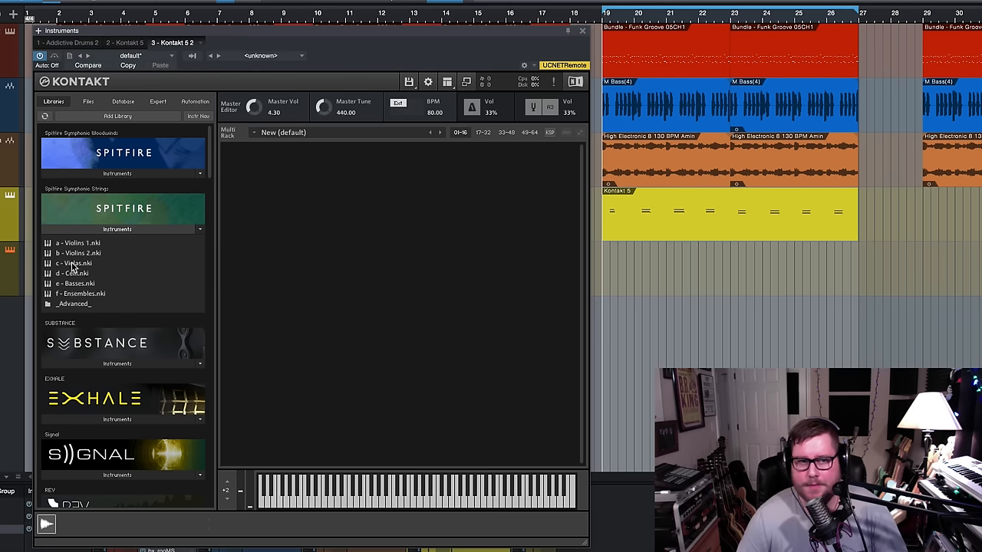
mouse_move(89, 247)
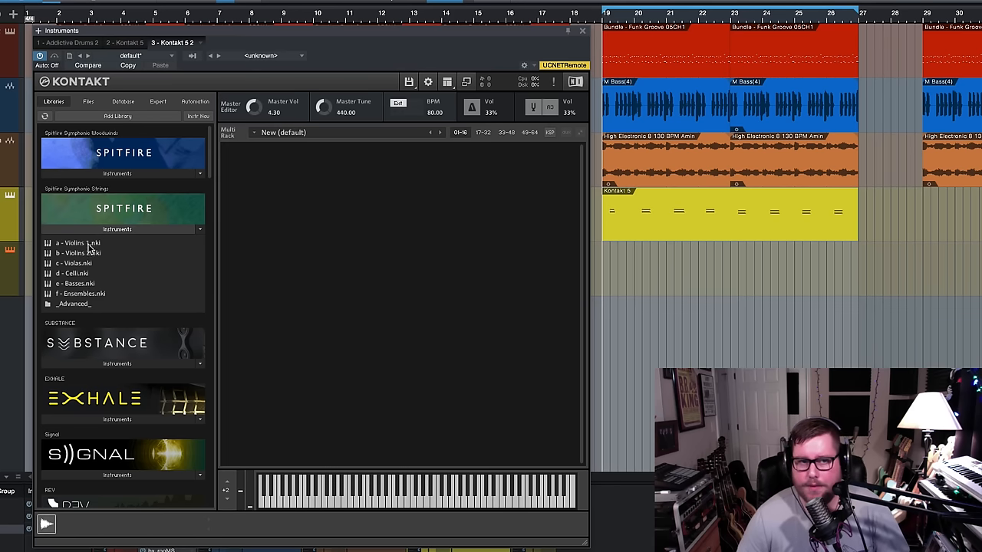
mouse_move(80, 258)
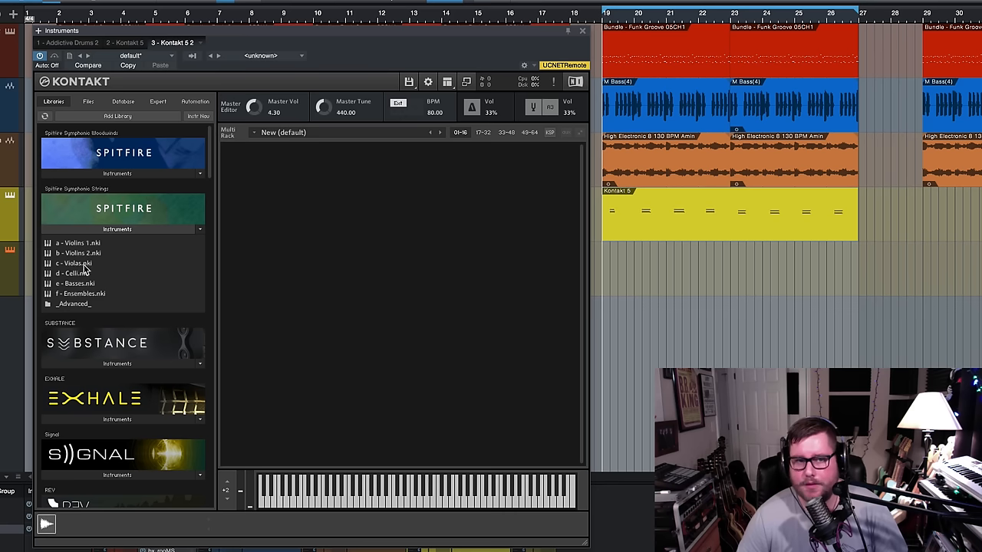
mouse_move(83, 299)
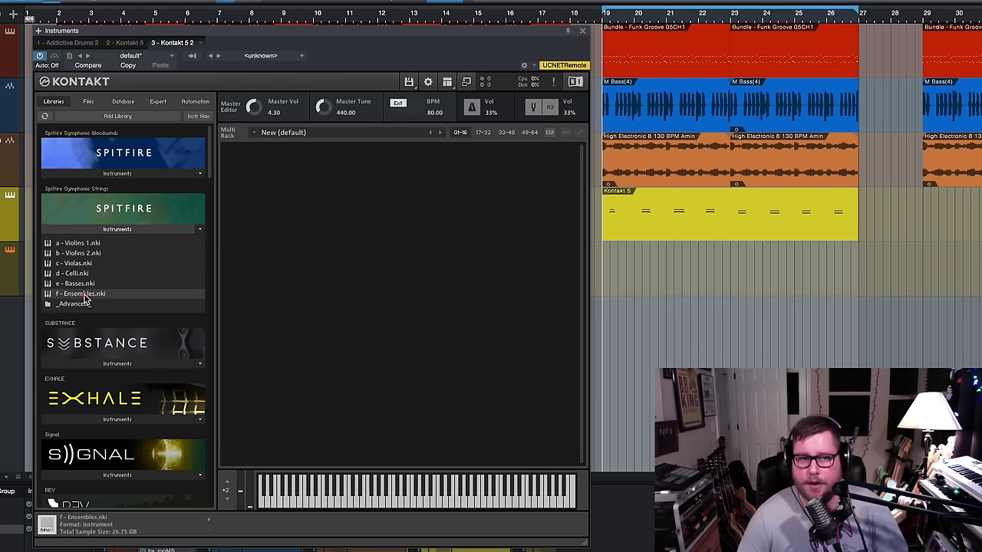
double_click(80, 294)
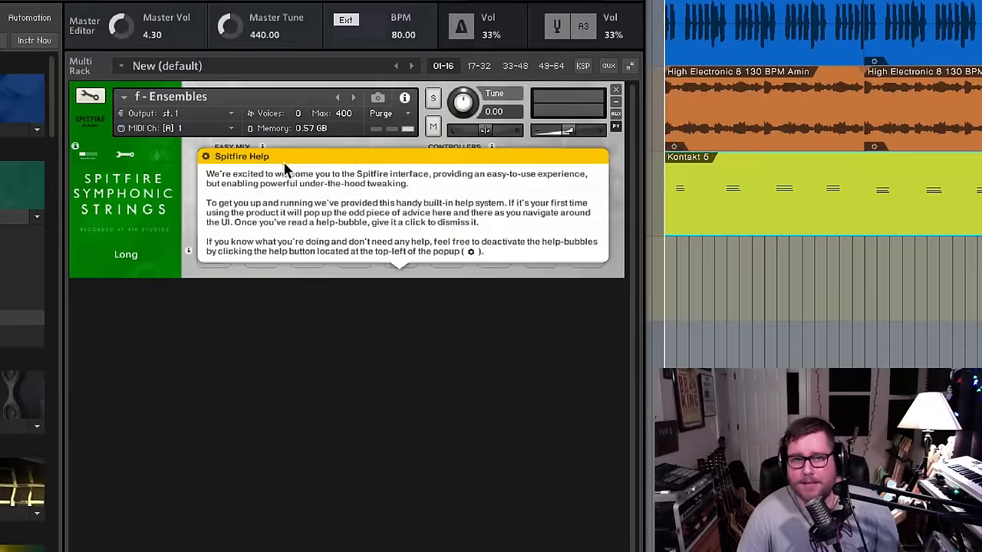
mouse_move(386, 190)
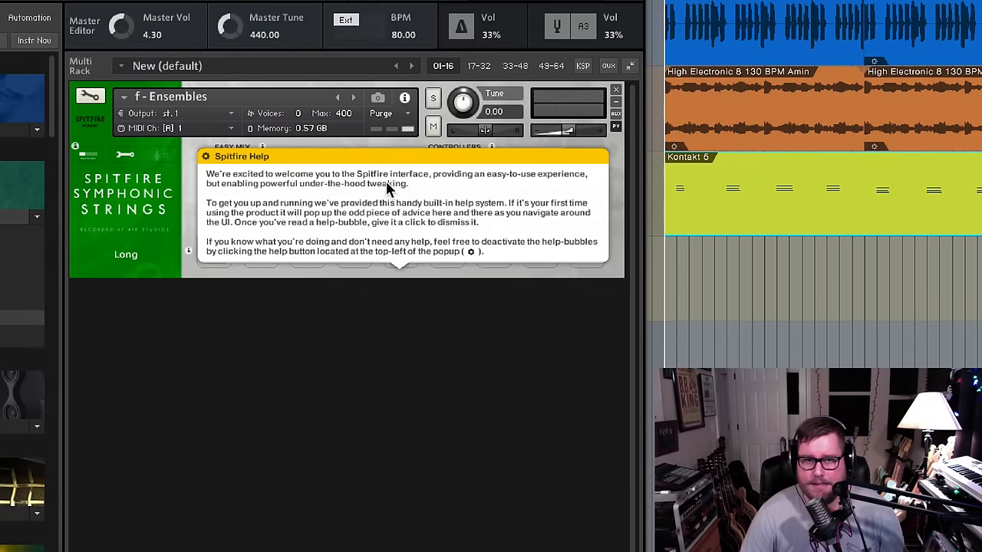
mouse_move(392, 158)
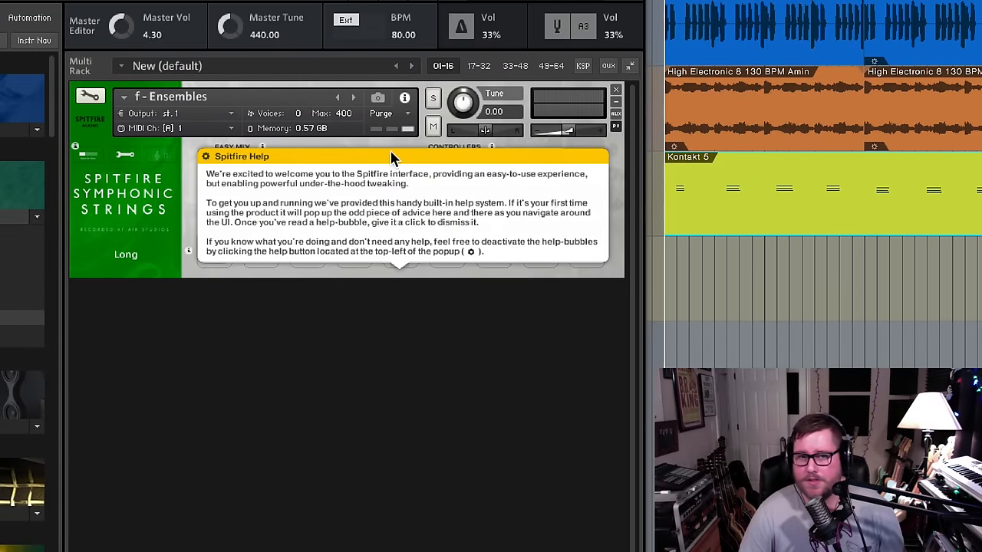
mouse_move(406, 167)
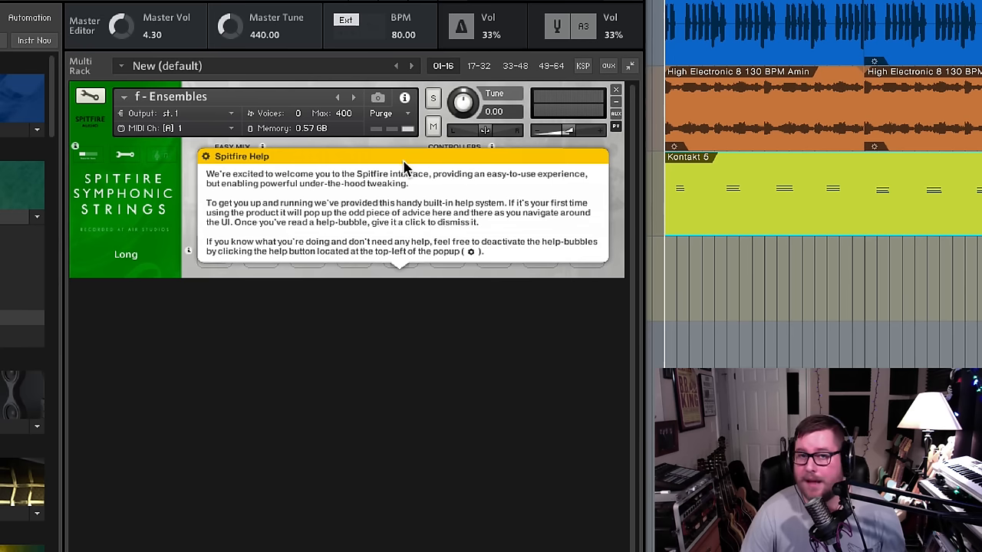
mouse_move(83, 150)
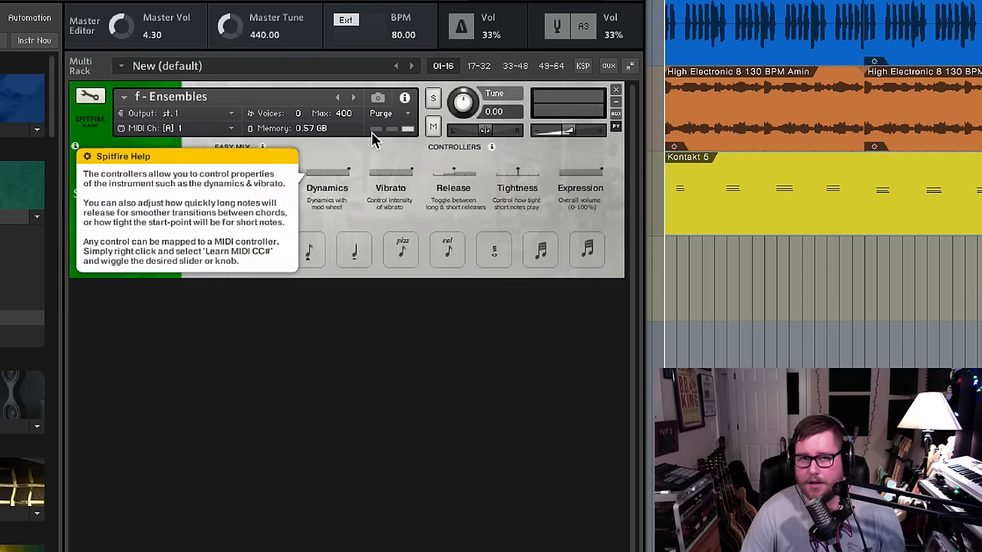
mouse_move(506, 160)
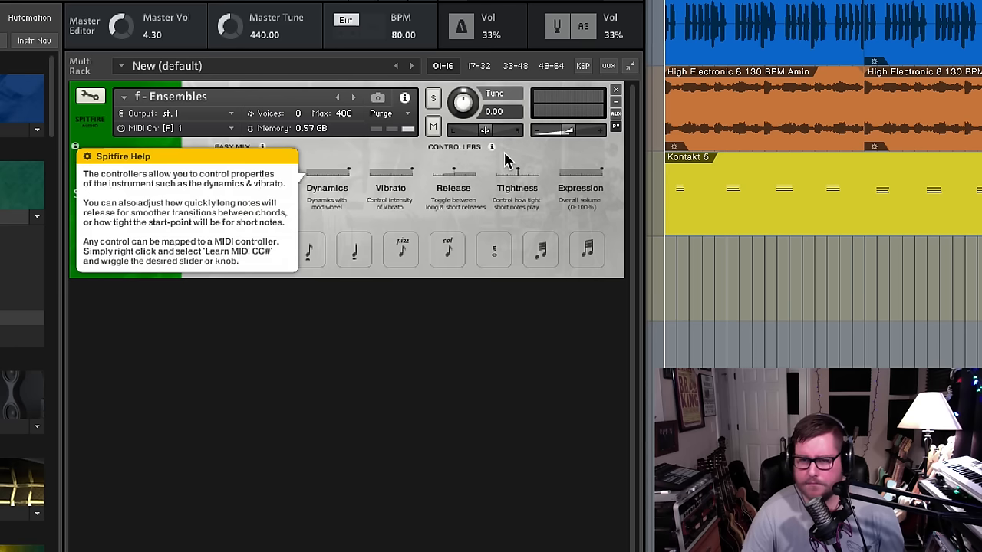
mouse_move(249, 161)
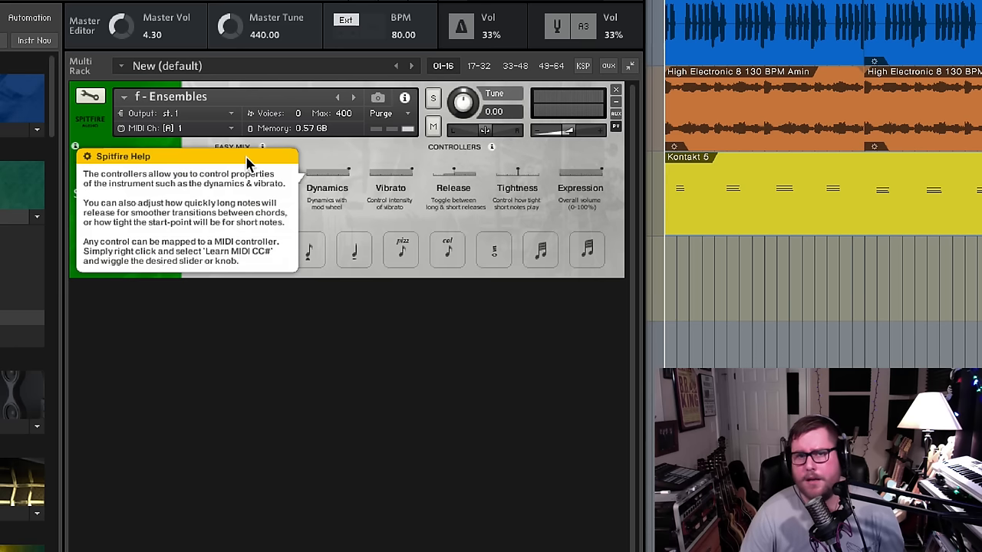
mouse_move(253, 163)
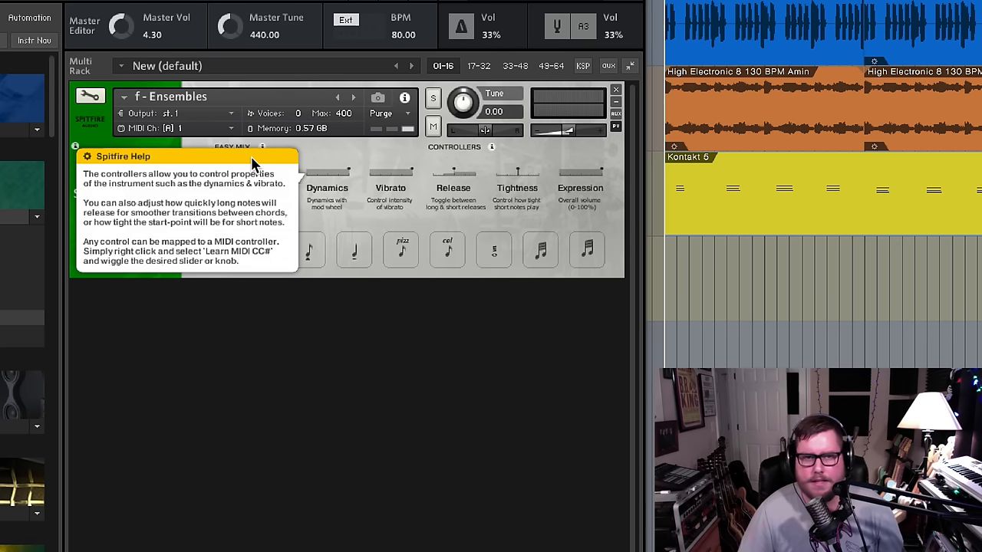
mouse_move(248, 163)
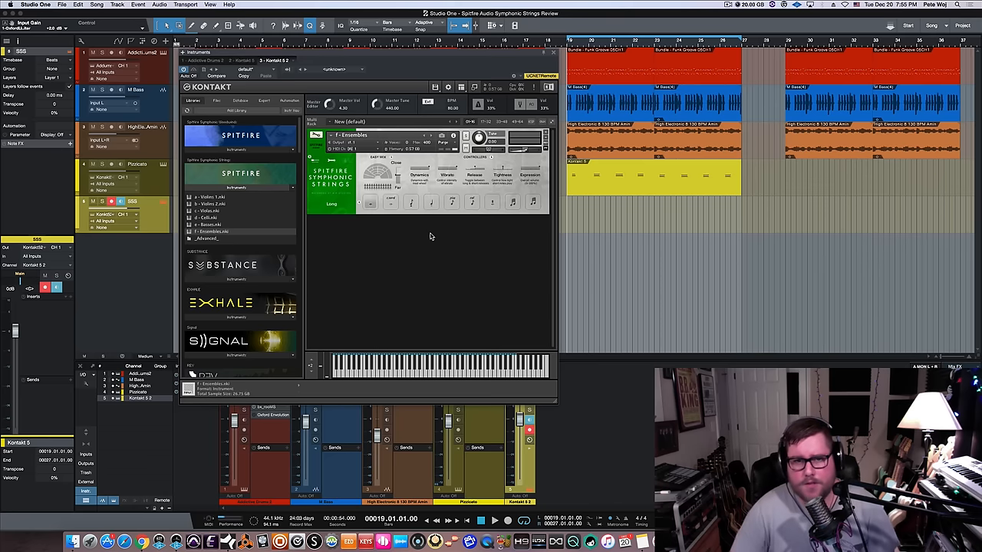
mouse_move(363, 203)
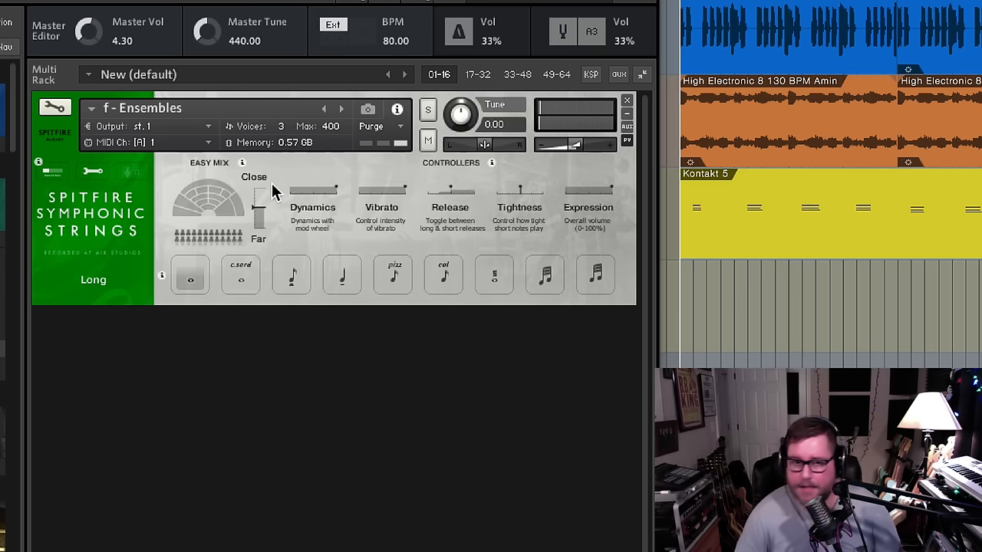
left_click(393, 275)
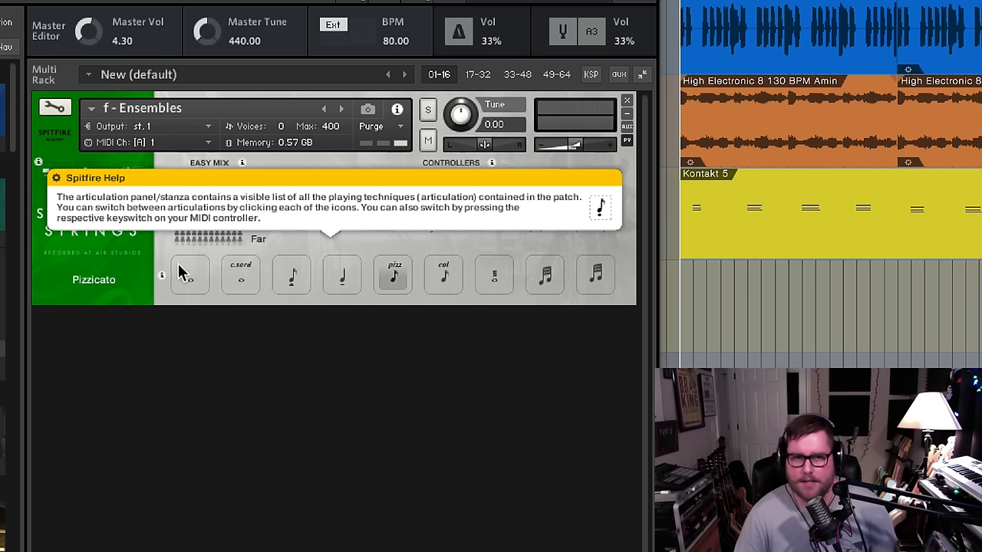
left_click(190, 275)
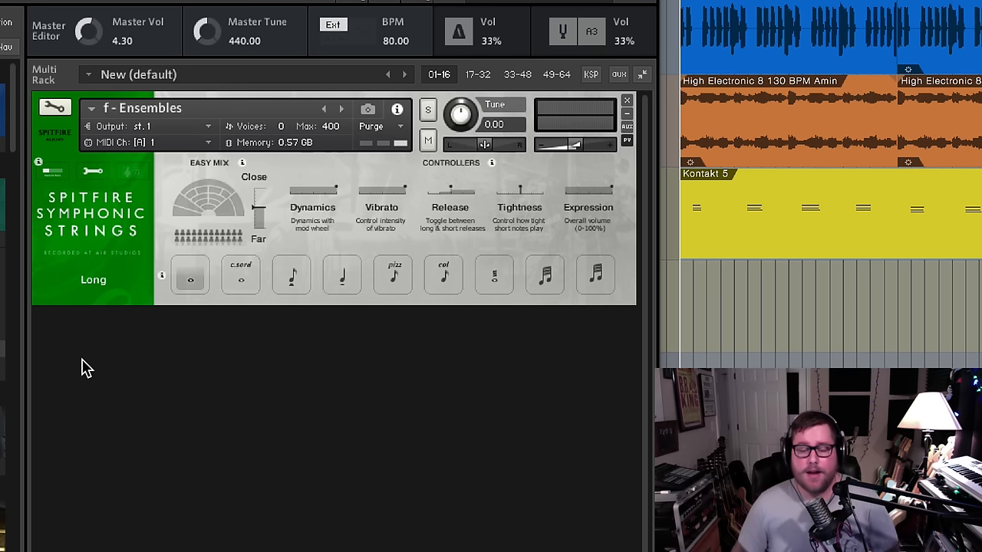
mouse_move(100, 363)
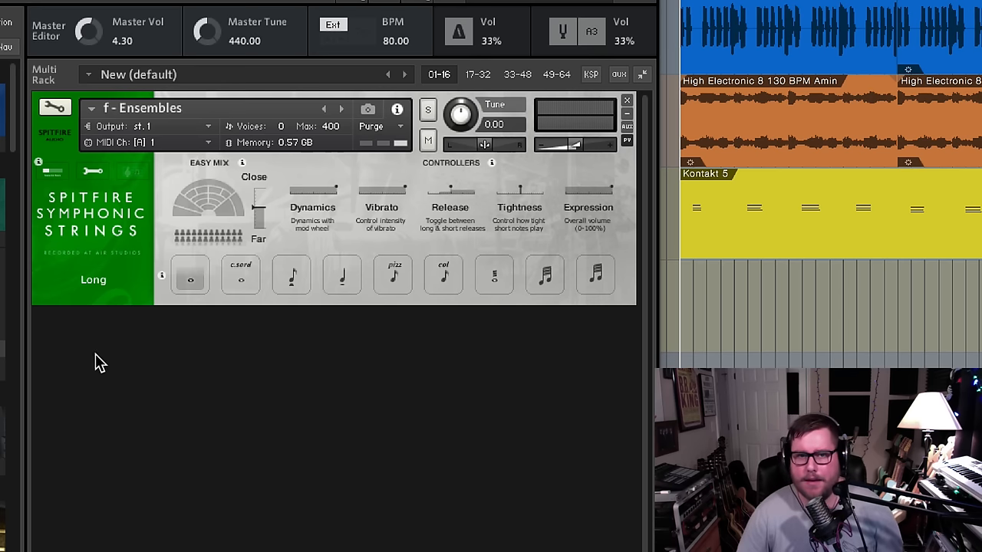
mouse_move(270, 216)
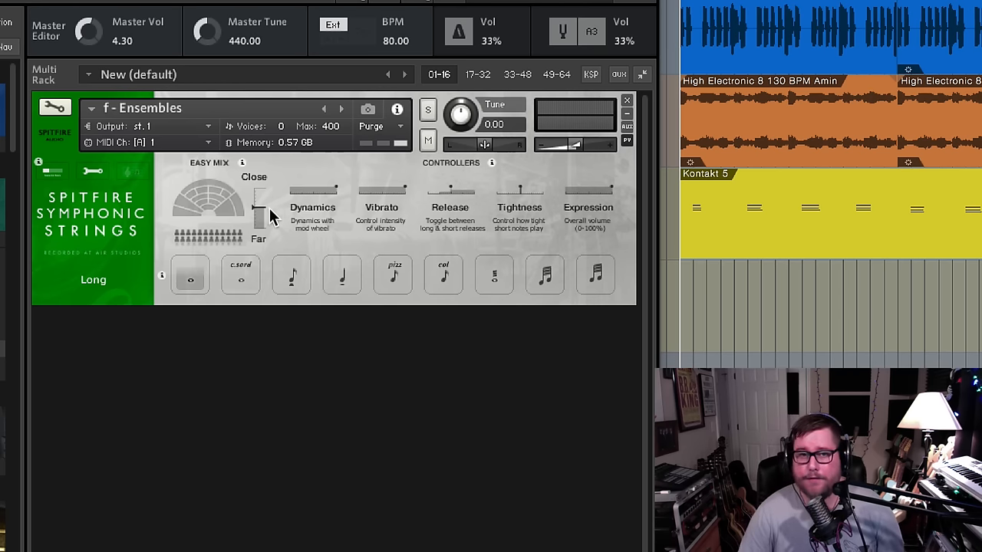
mouse_move(276, 172)
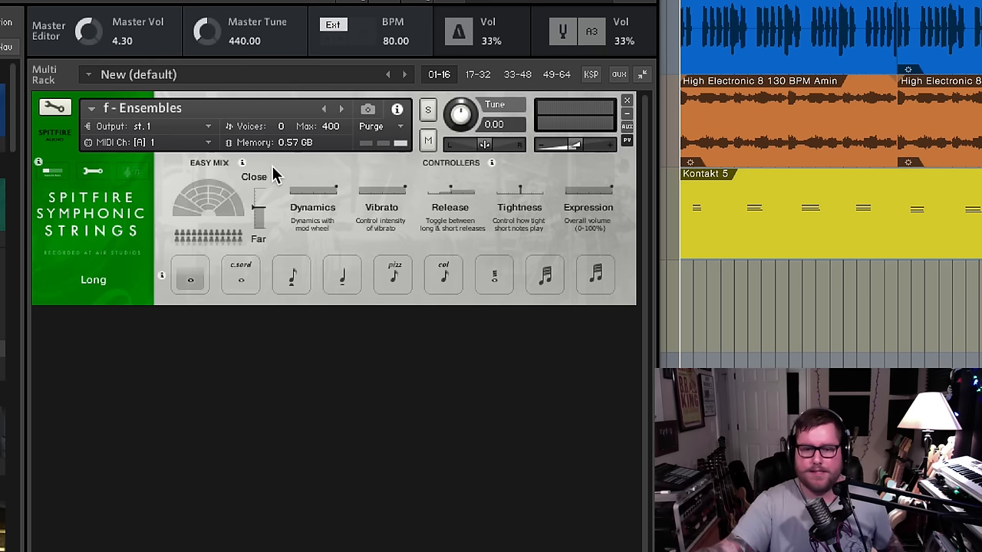
mouse_move(274, 184)
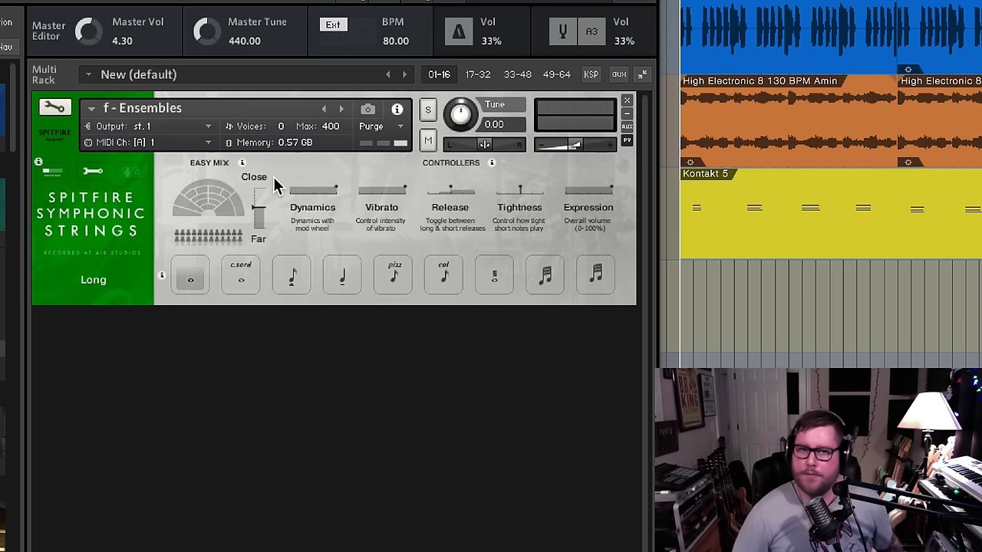
mouse_move(264, 249)
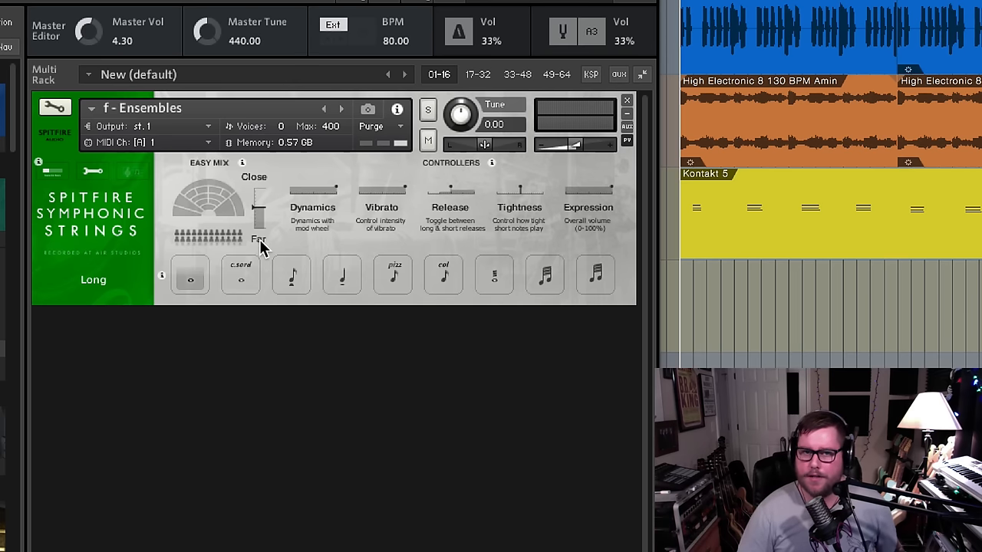
mouse_move(276, 190)
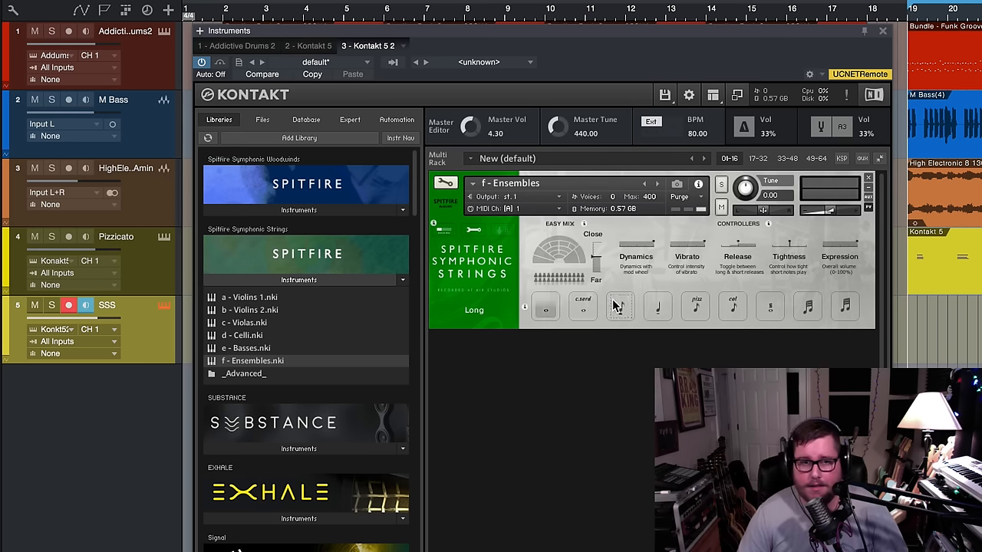
mouse_move(585, 310)
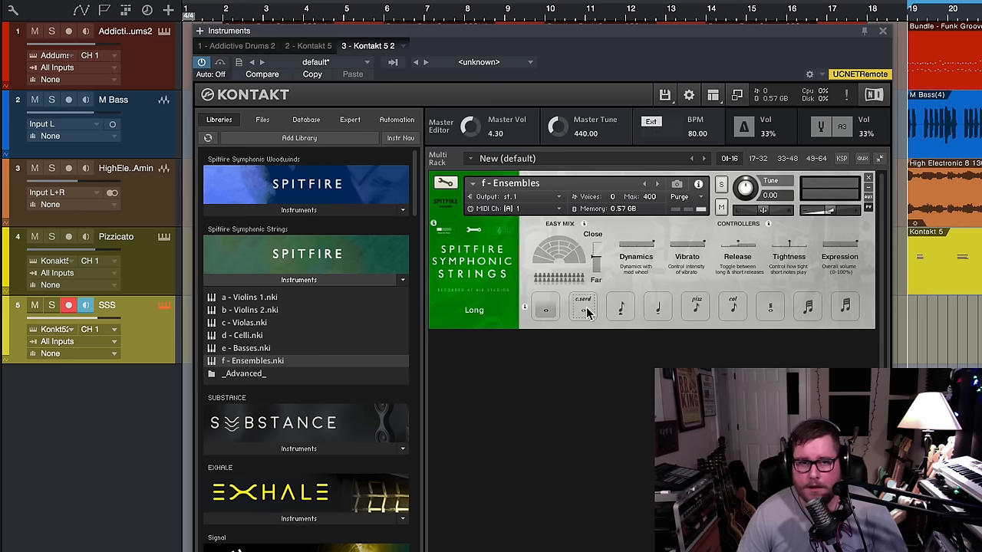
Audition the Long CS (con sordino) articulation, then switch the Ensembles patch to Spiccato
left_click(583, 307)
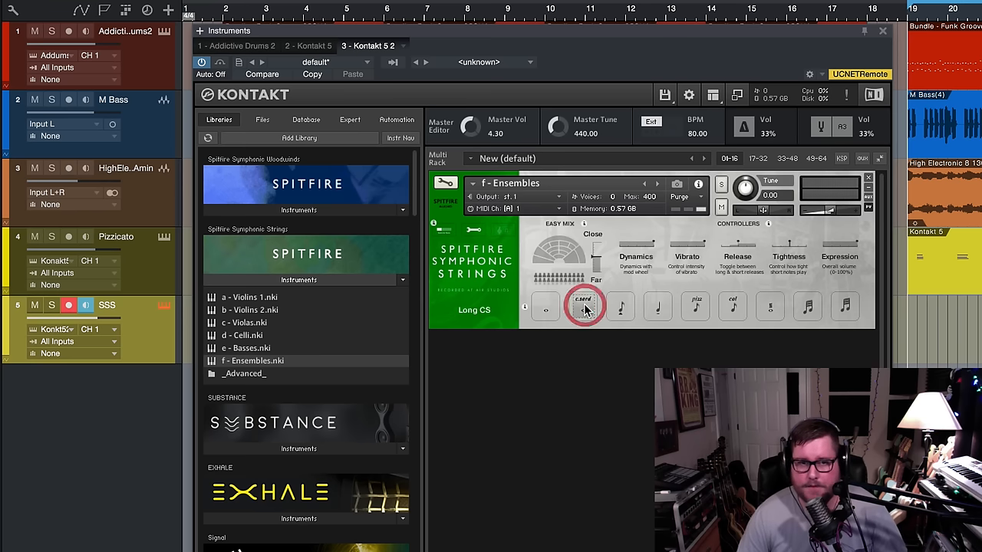
left_click(584, 305)
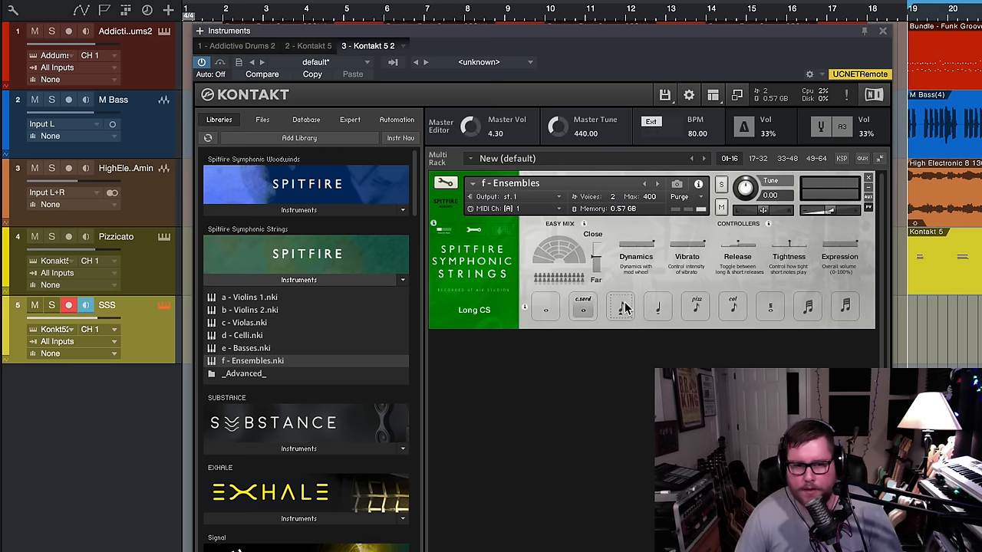
left_click(621, 307)
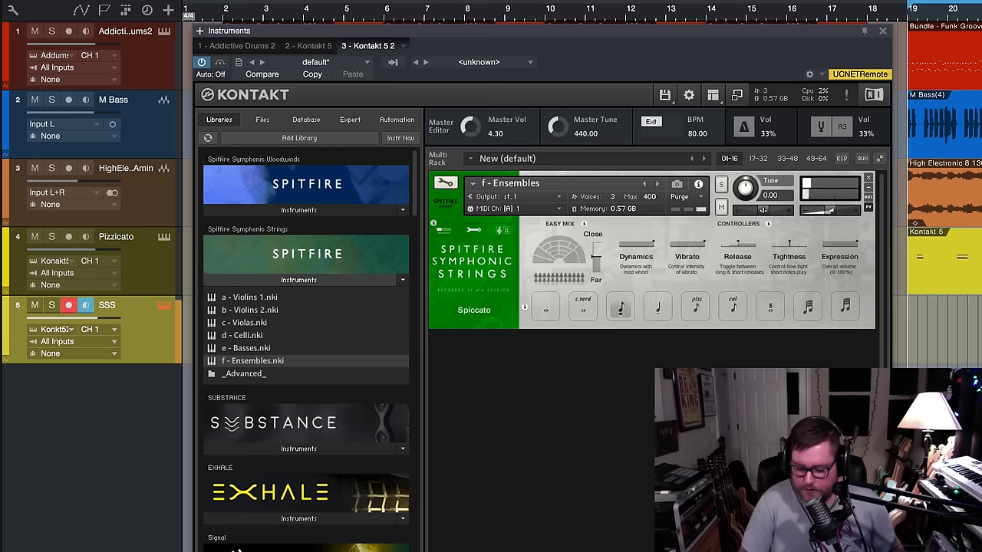
Step through the short articulations and leave the Ensembles patch on Pizzicato
left_click(546, 307)
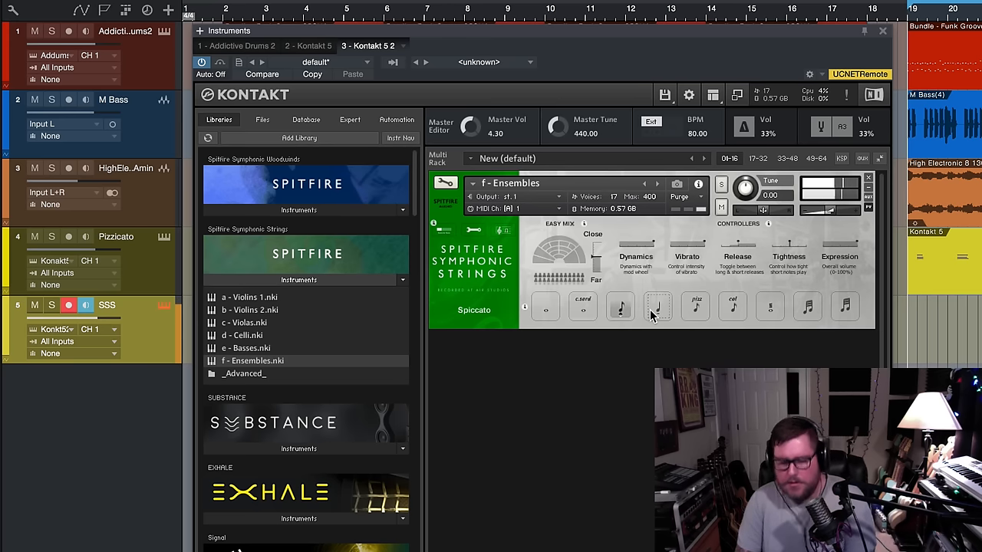
left_click(697, 307)
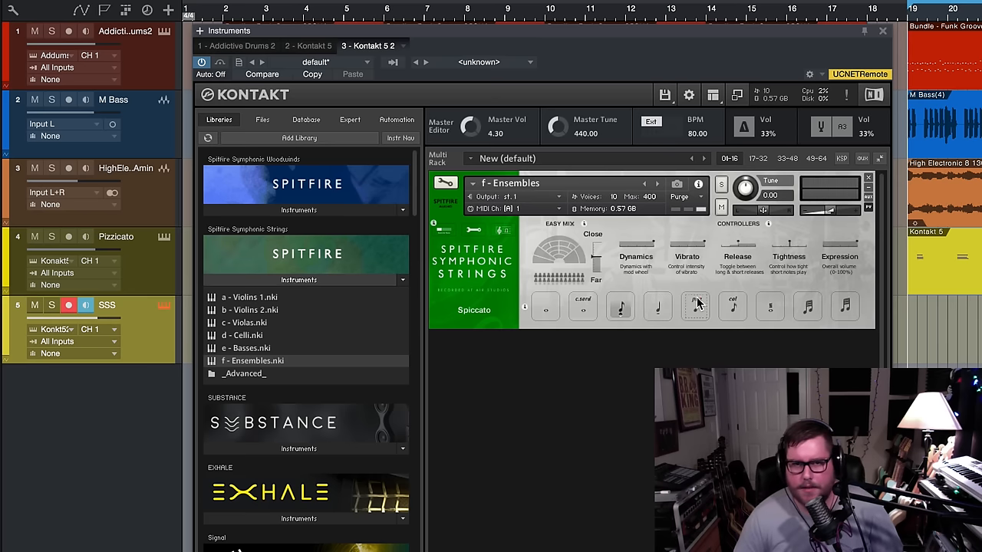
left_click(695, 307)
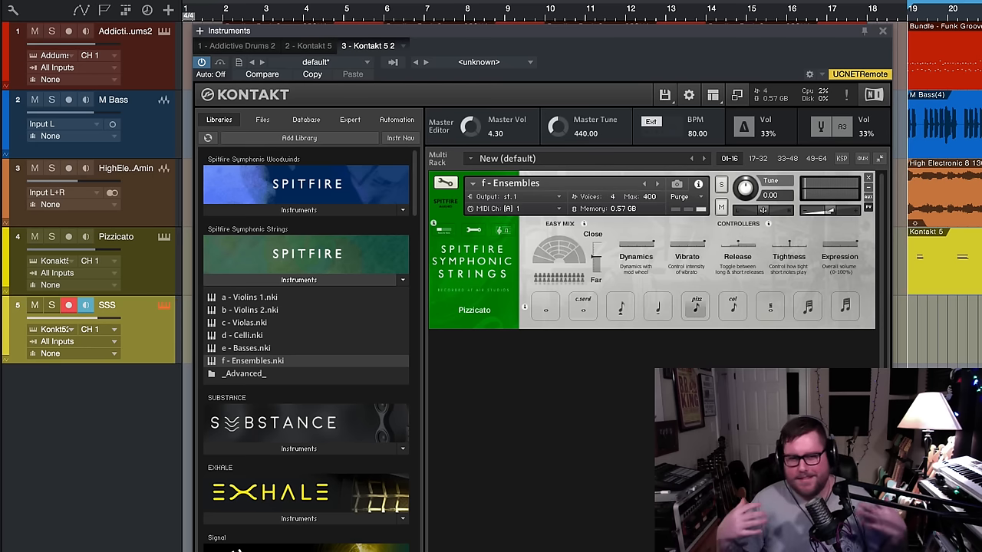
Switch the Ensembles patch from Pizzicato to the Col Legno articulation
left_click(733, 307)
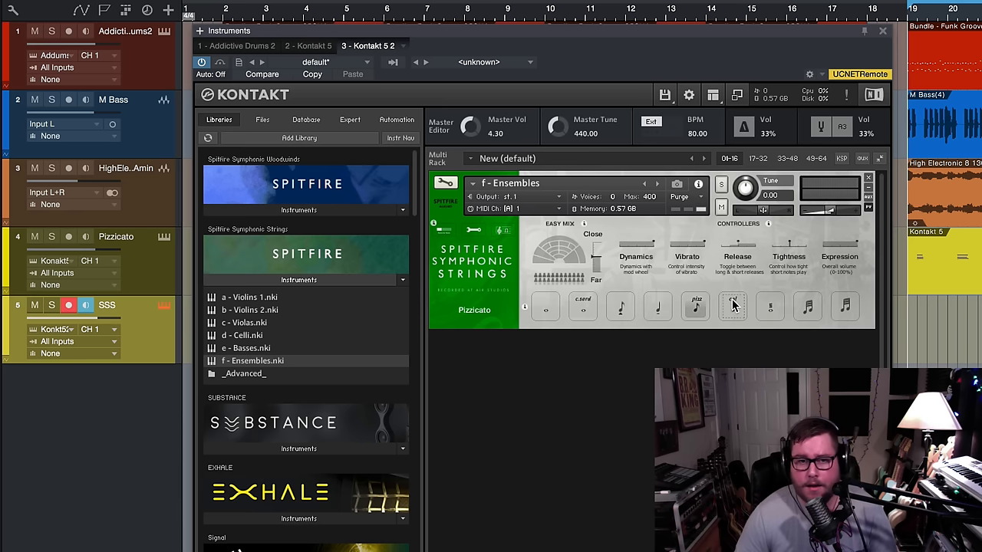
left_click(734, 307)
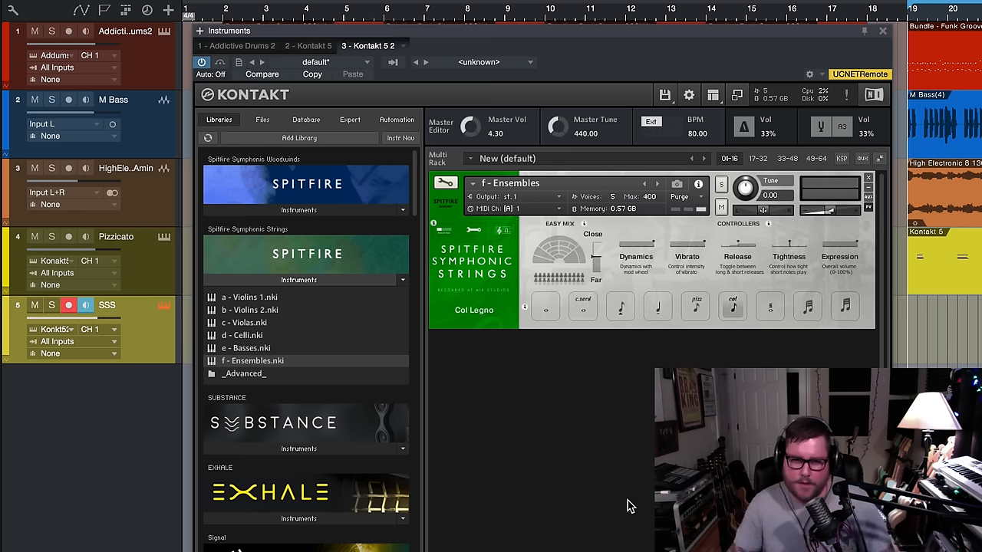
Switch the Ensembles patch from Col Legno to the Tremolo articulation
left_click(771, 307)
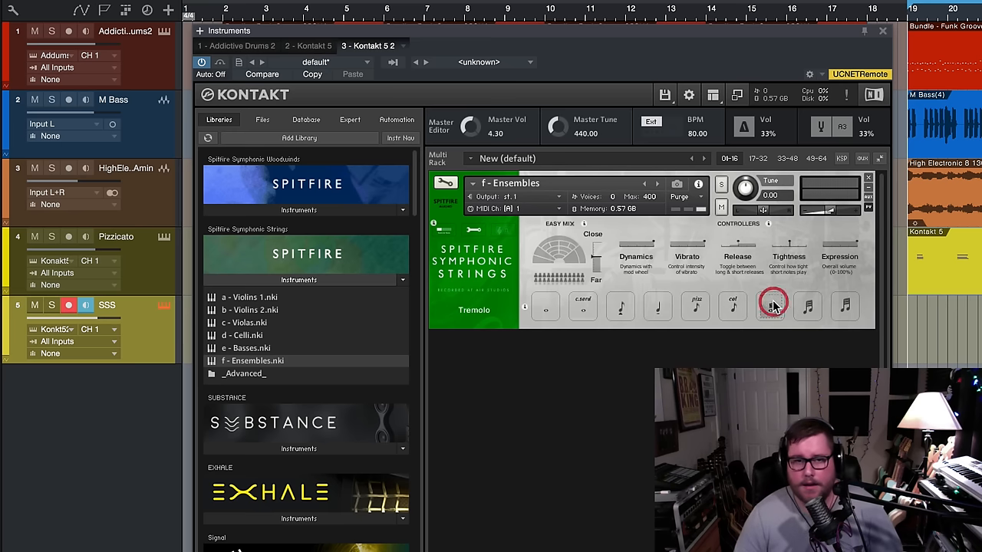
left_click(770, 307)
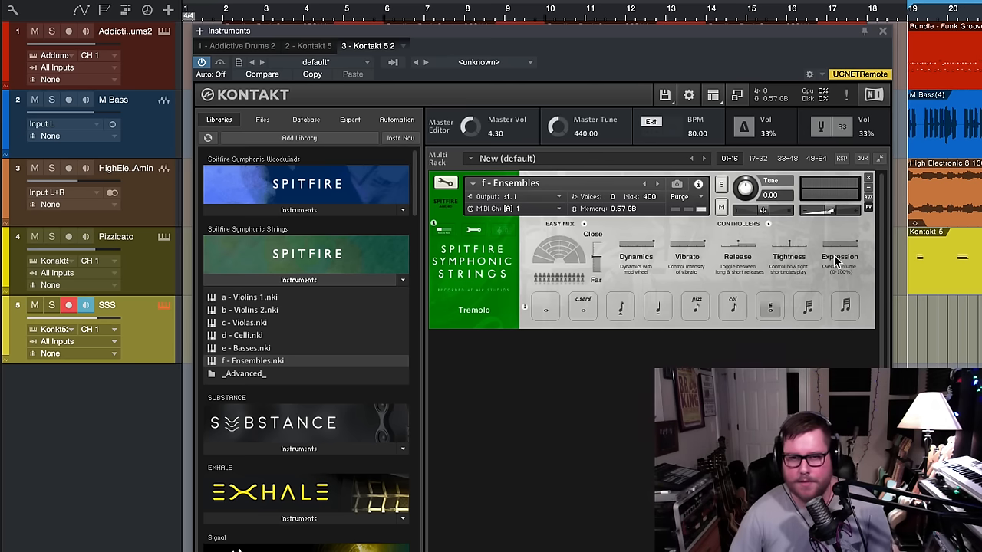
Audition the minor-second trill, then leave the patch on the Trill (Major 2nd) articulation
left_click(807, 307)
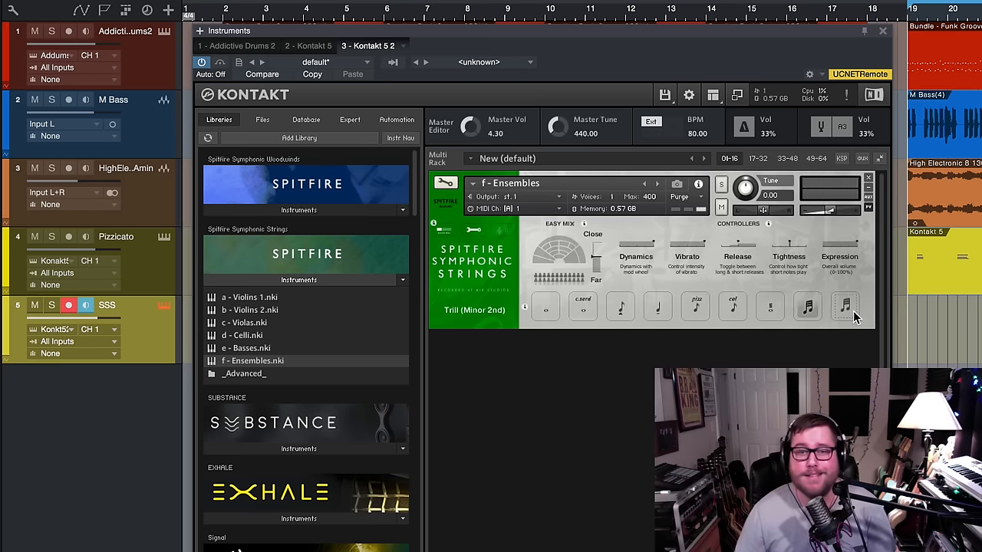
left_click(844, 307)
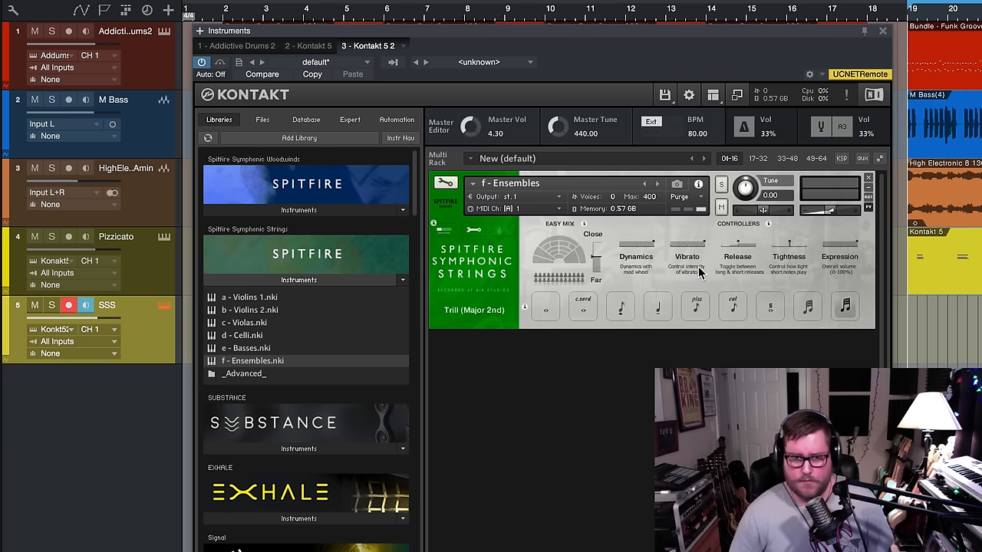
mouse_move(602, 236)
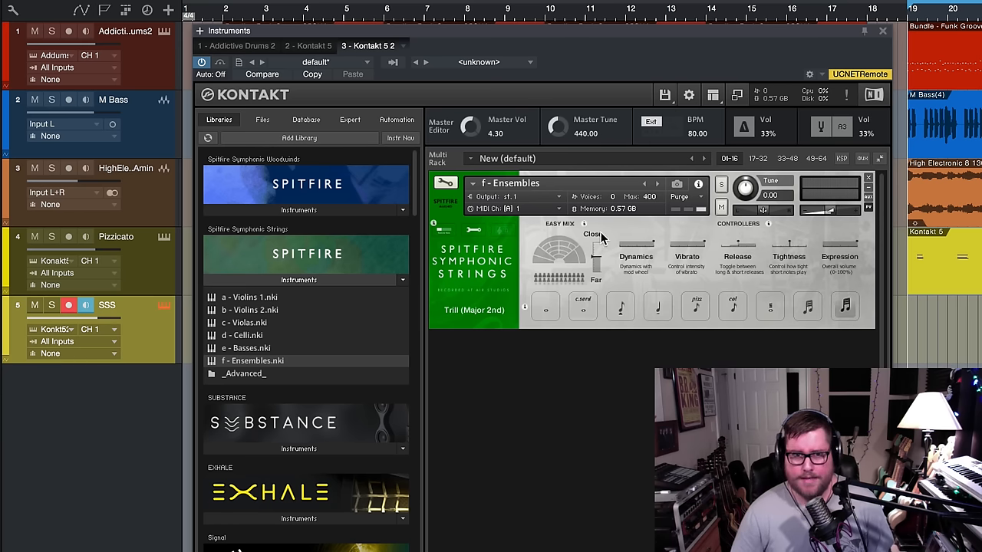
mouse_move(606, 297)
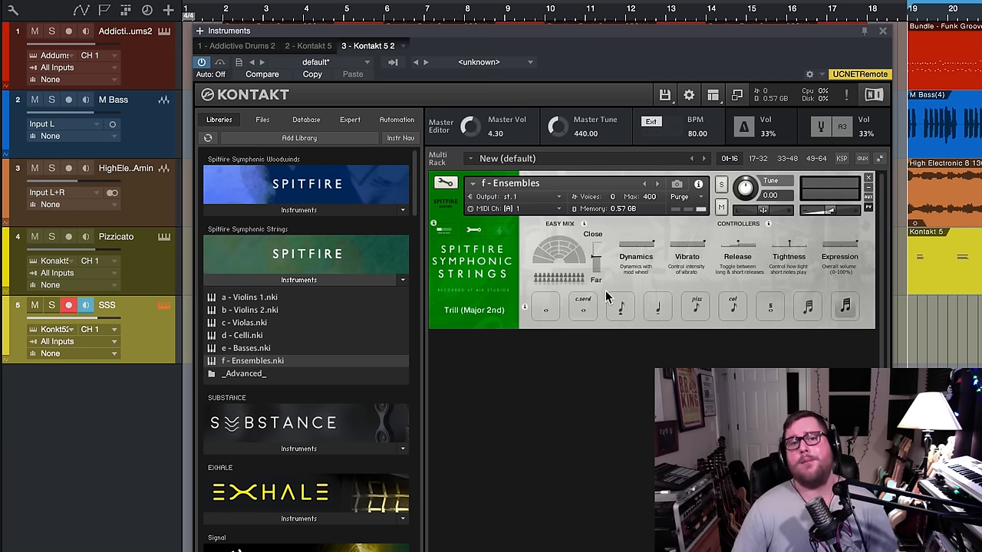
Return the Ensembles patch from Trill (Major 2nd) to the Long articulation
left_click(547, 307)
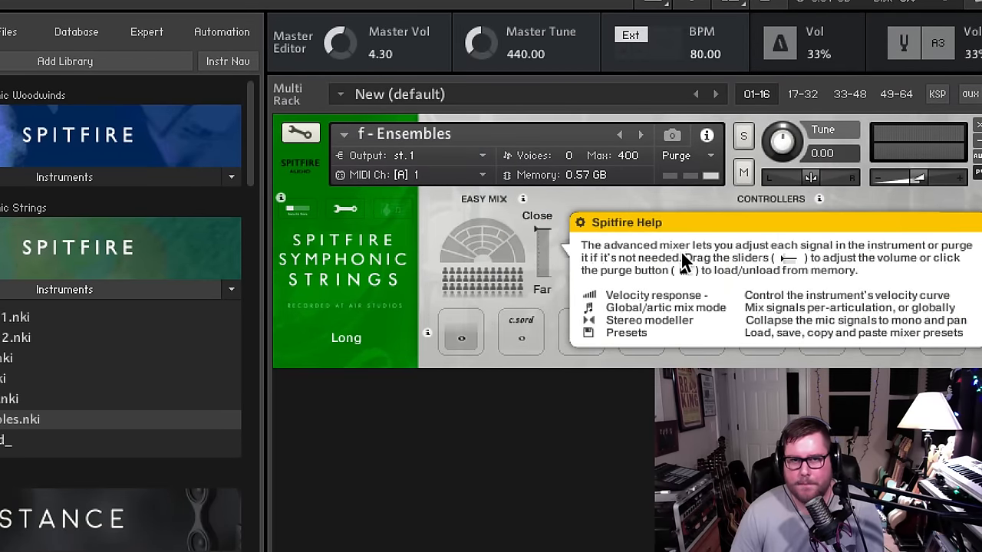
mouse_move(811, 223)
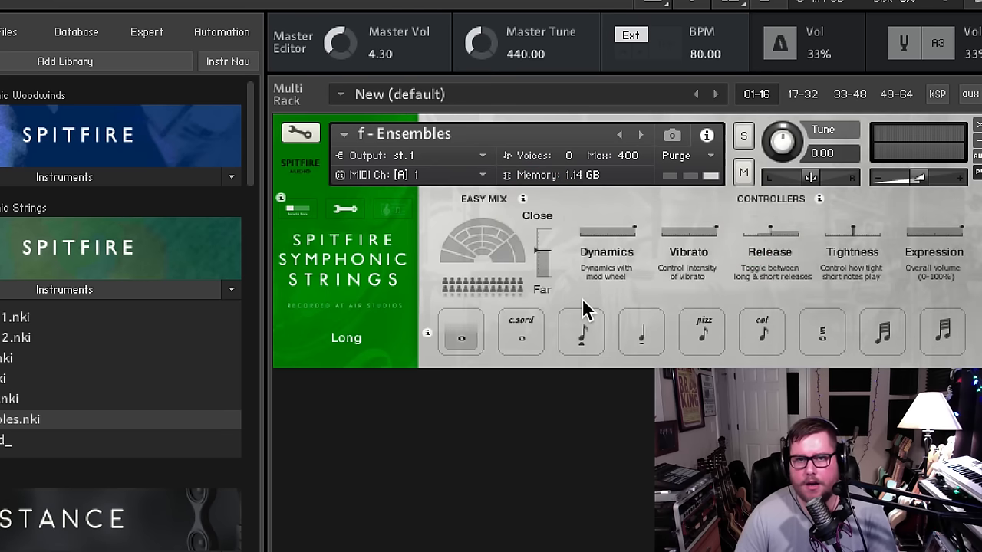
mouse_move(399, 315)
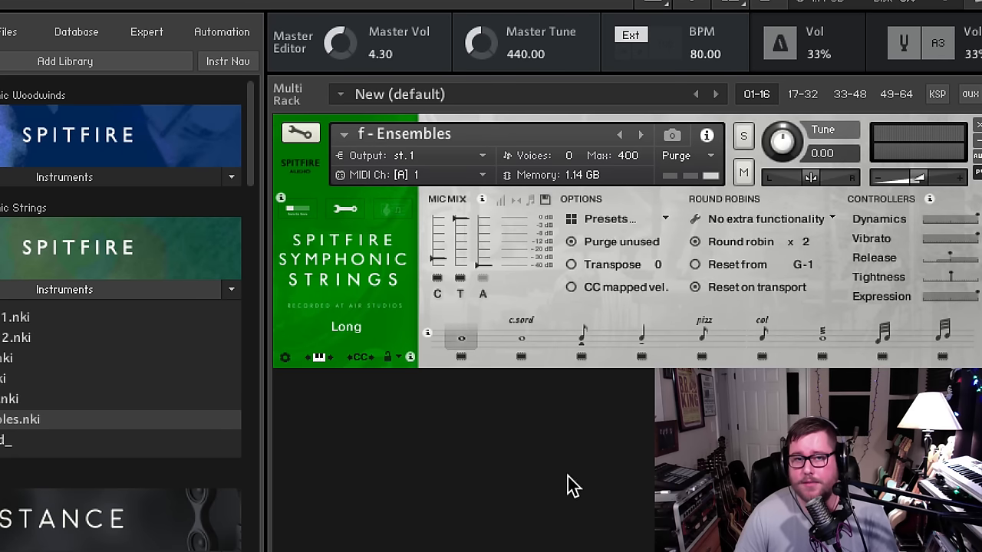
mouse_move(538, 500)
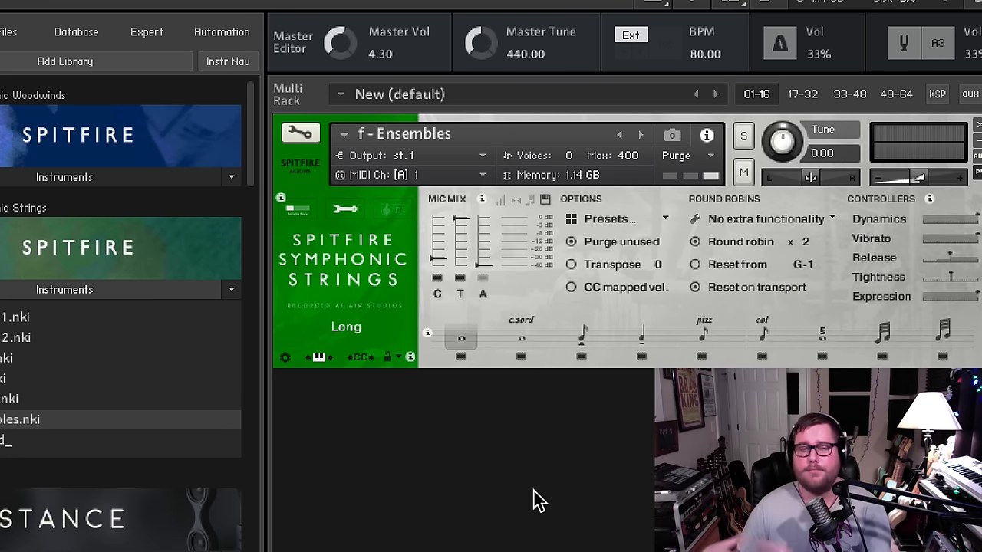
mouse_move(577, 334)
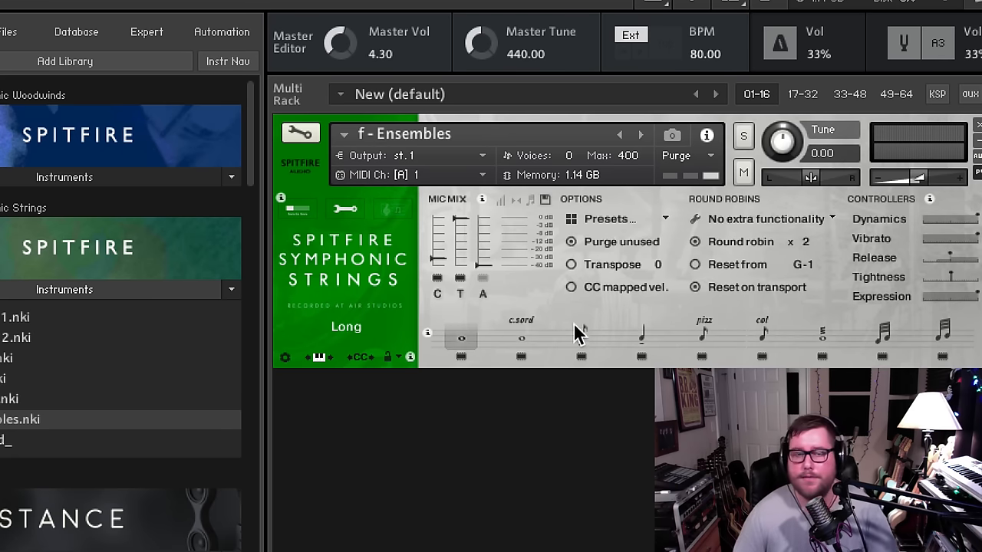
mouse_move(512, 212)
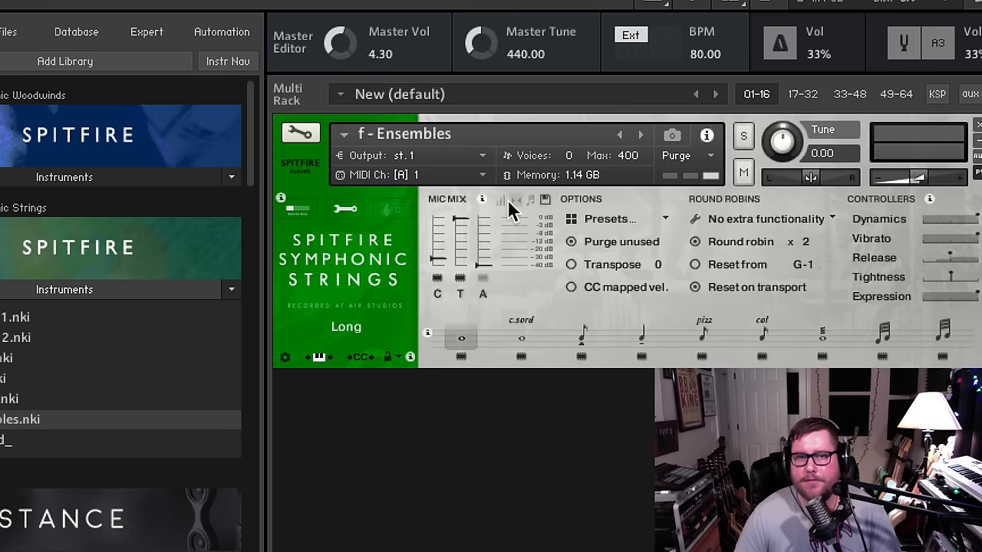
mouse_move(482, 208)
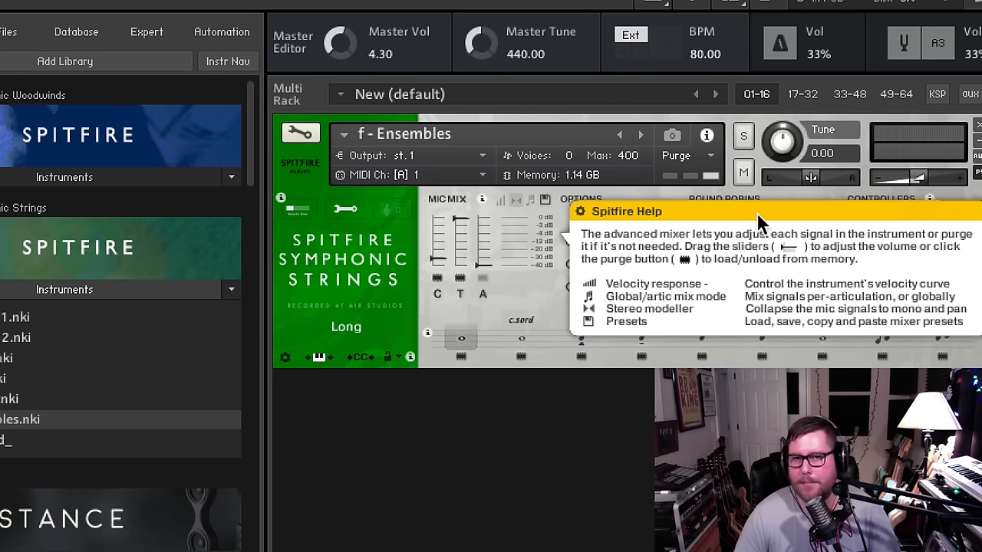
Dismiss the mixer help and show the advanced view with Mic Mix, Options and Round Robins
left_click(748, 222)
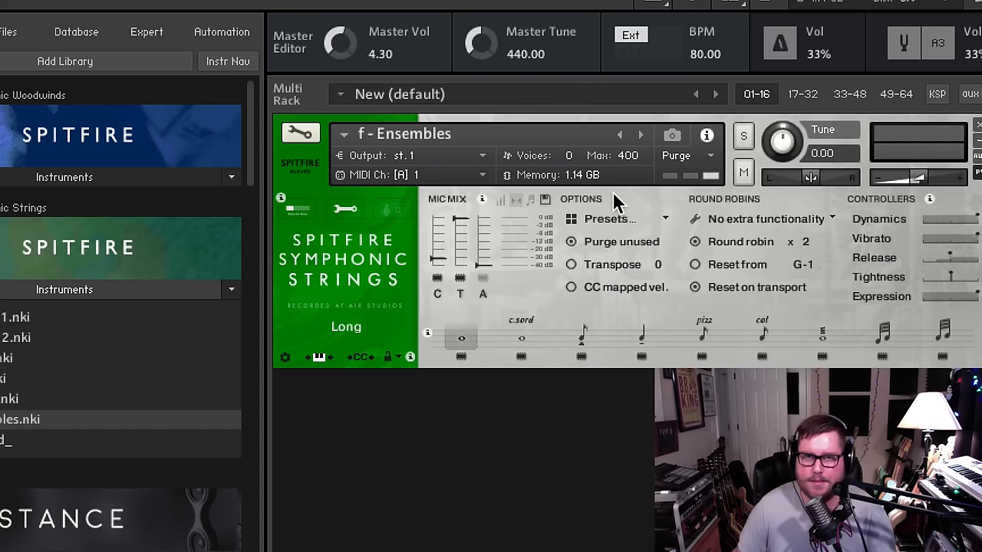
mouse_move(898, 207)
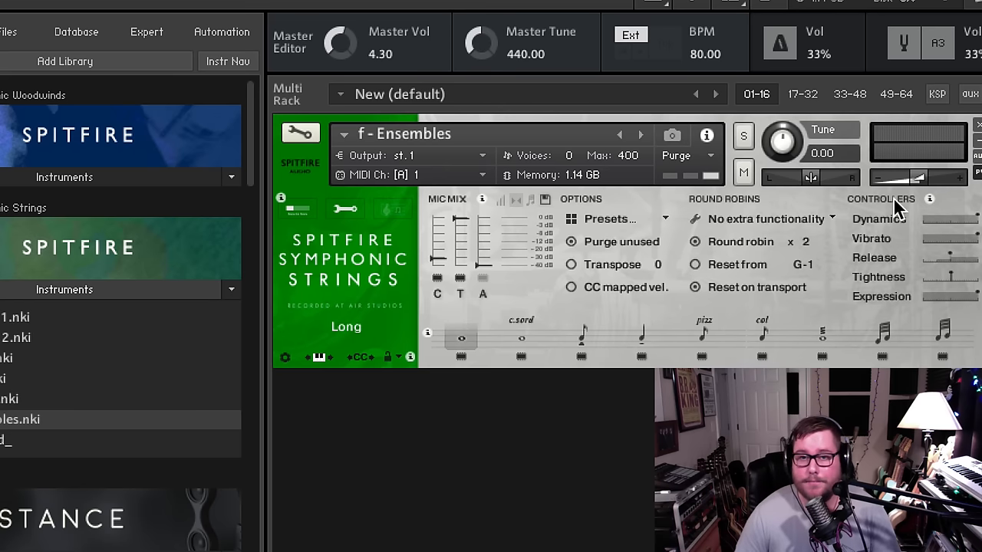
mouse_move(930, 205)
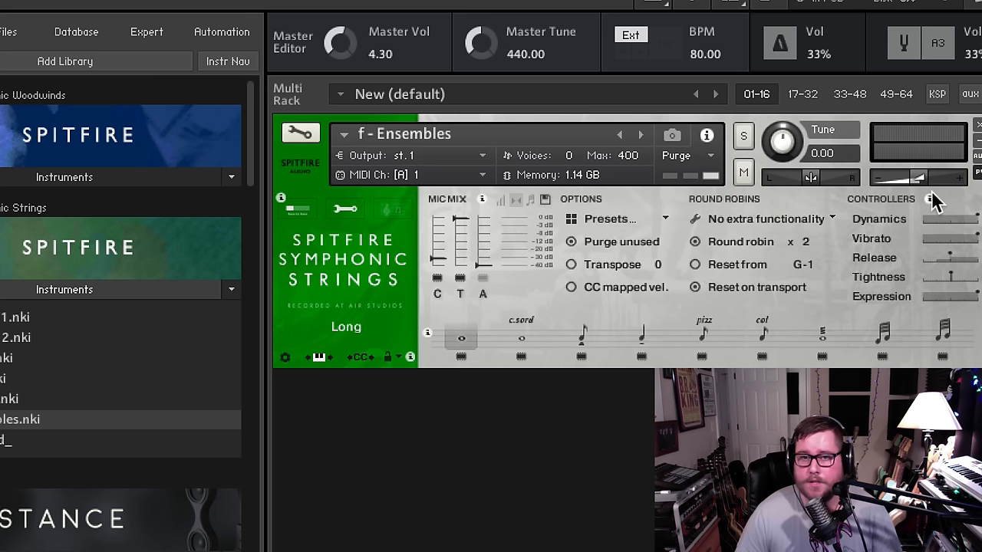
mouse_move(384, 352)
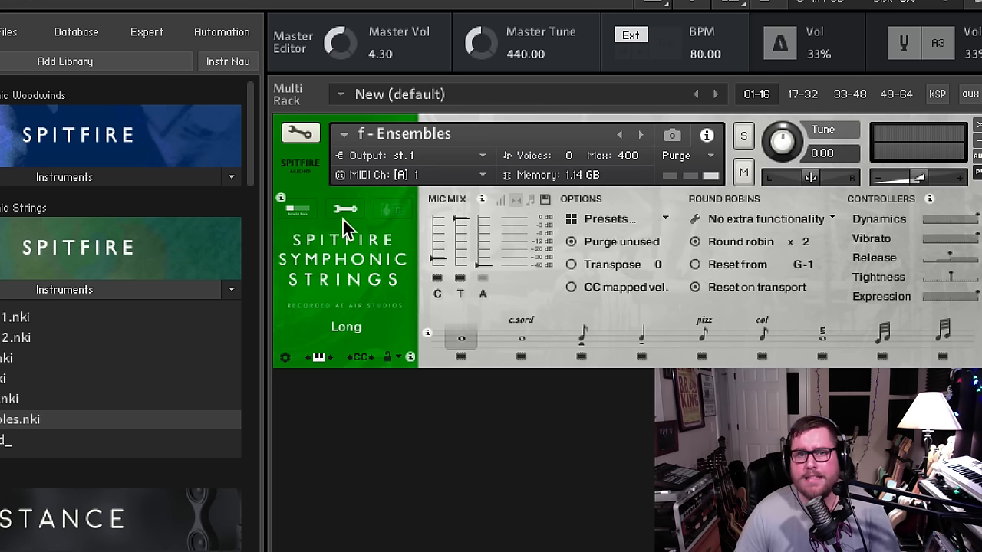
mouse_move(475, 295)
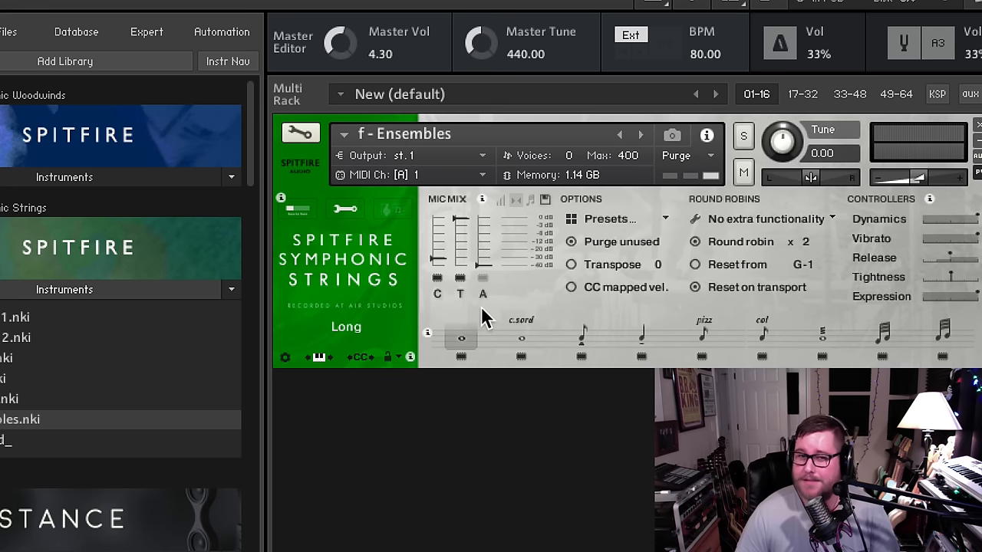
mouse_move(448, 258)
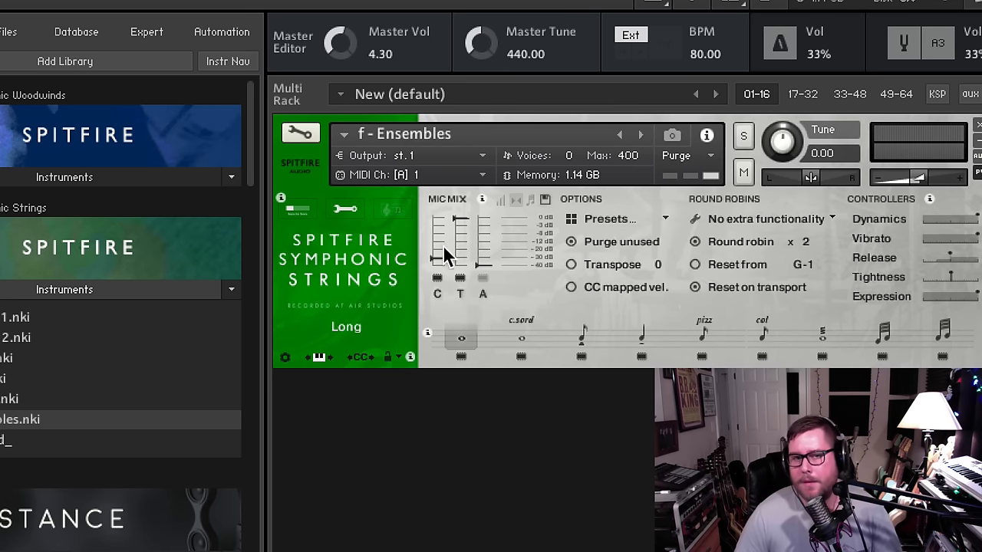
mouse_move(436, 304)
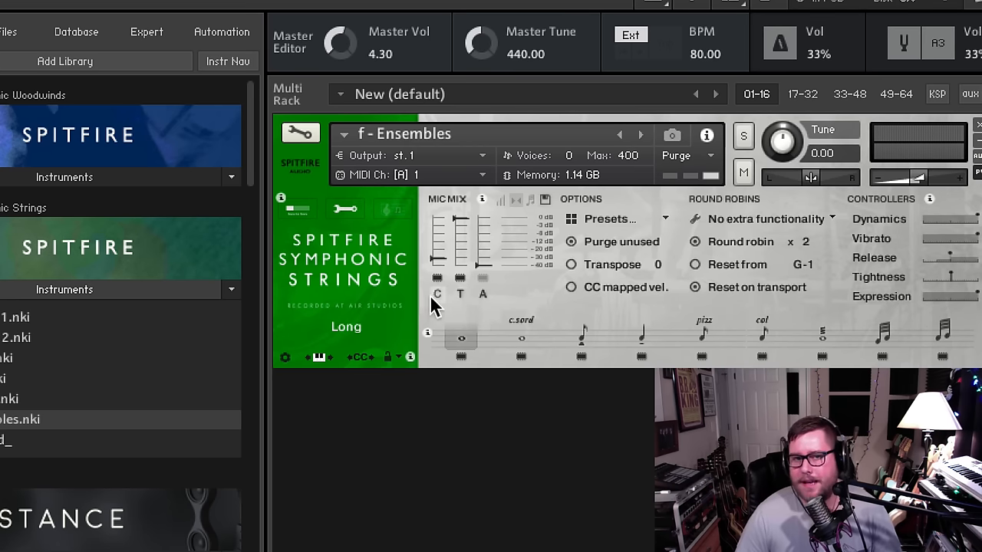
mouse_move(484, 304)
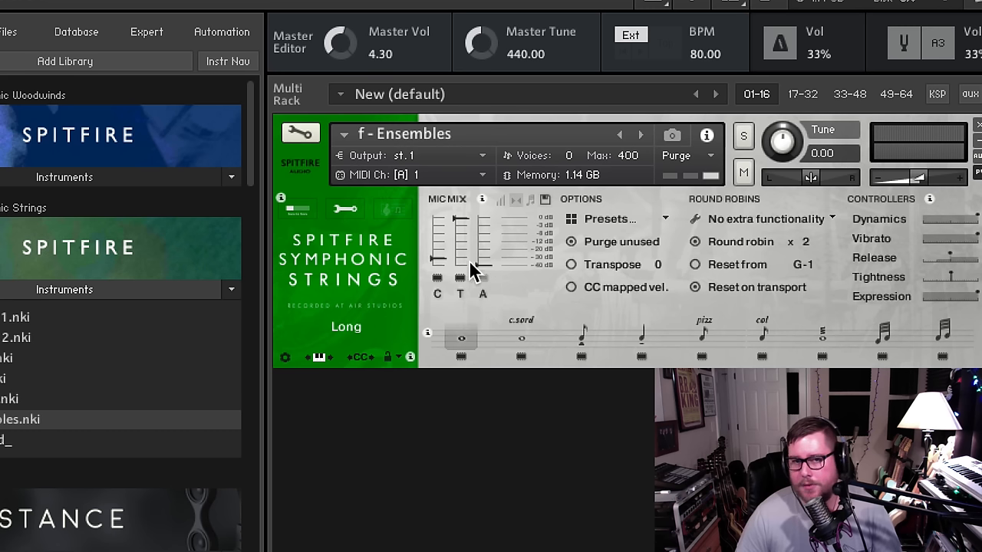
mouse_move(506, 304)
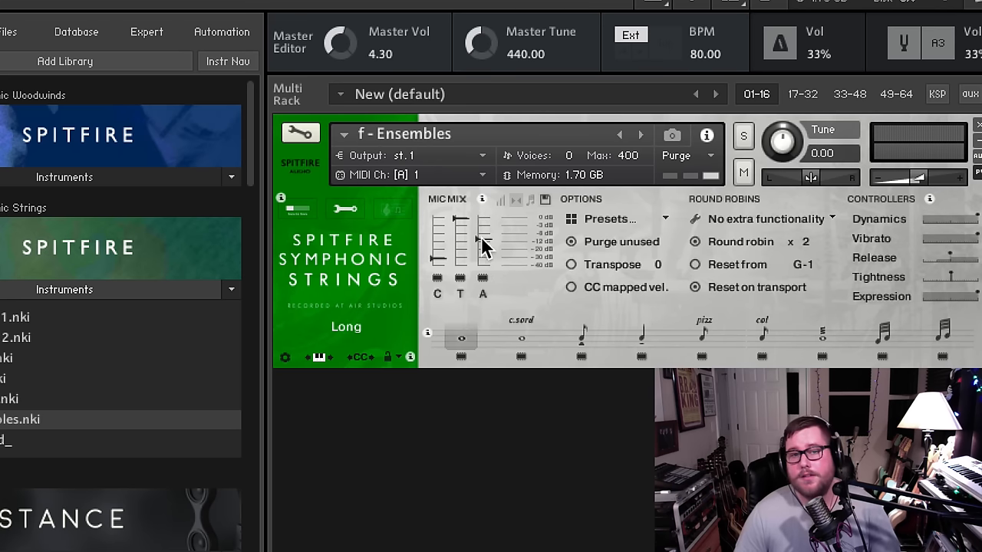
Toggle a mic signal's purge button in the Mic Mix to unload and reload it
left_click(482, 278)
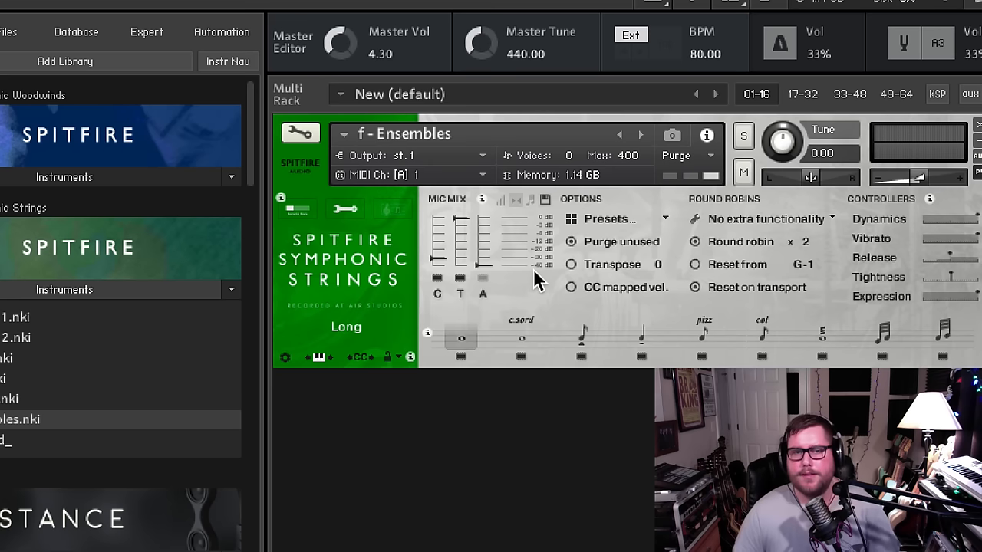
mouse_move(442, 268)
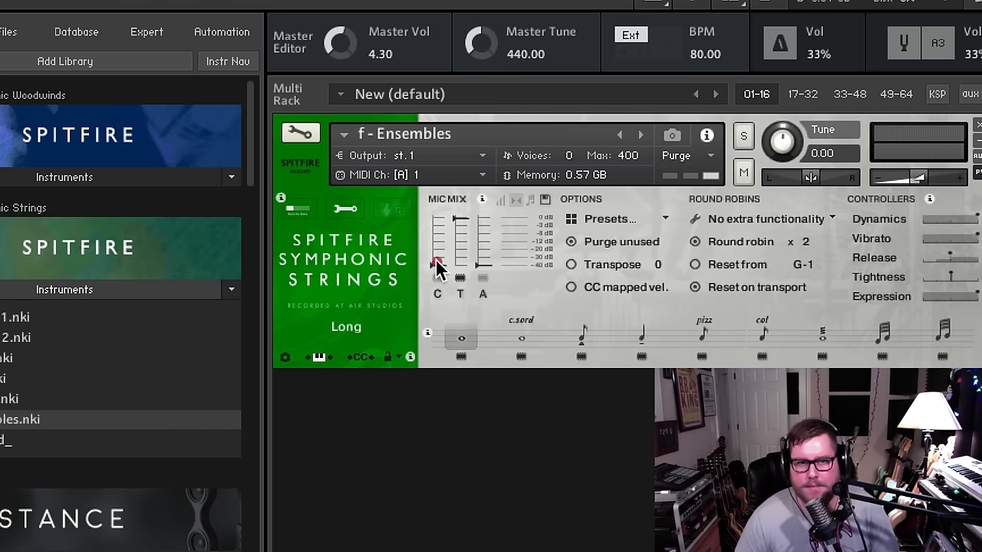
Reload the close mic, raise the ambient mic in the mix, then unload the extra mic signals
left_click(439, 246)
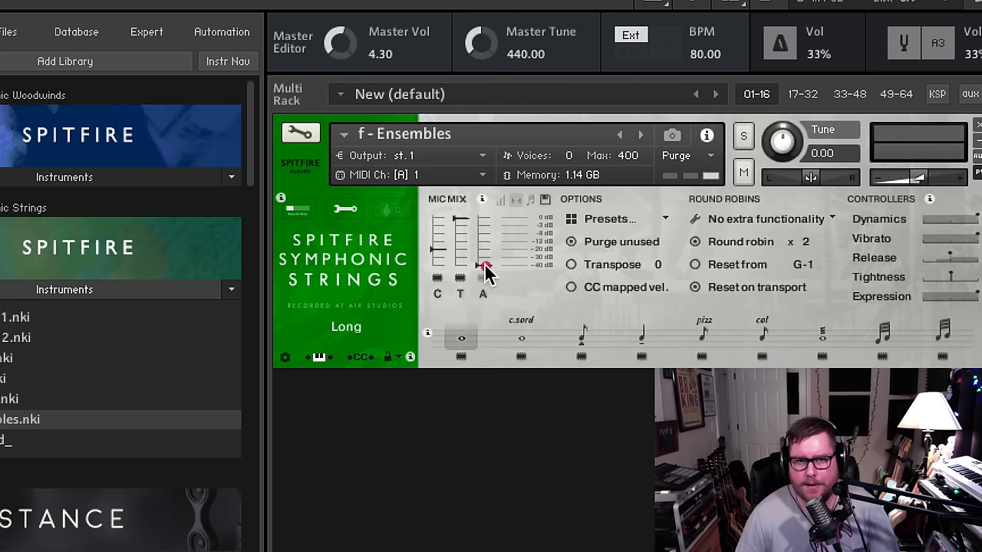
left_click_drag(484, 264, 442, 249)
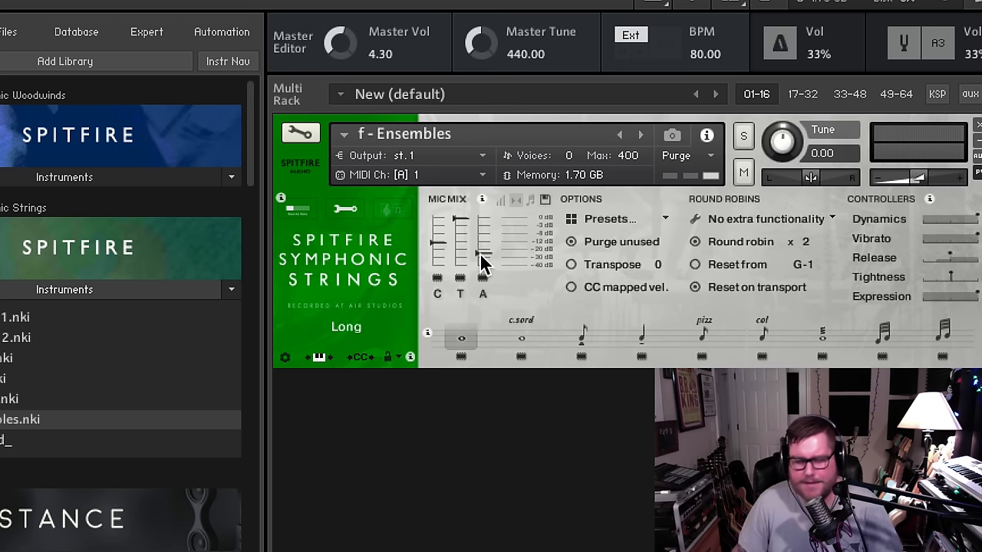
mouse_move(407, 412)
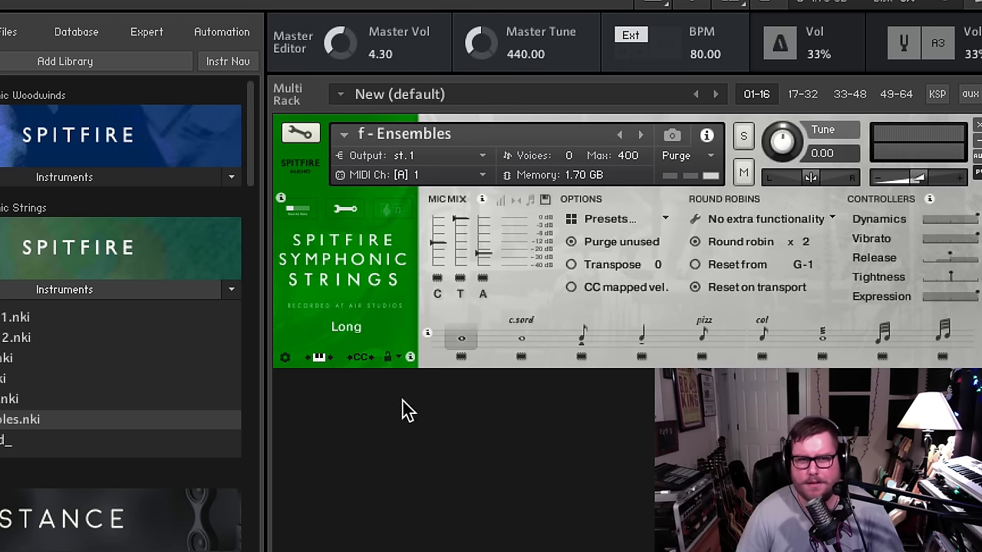
left_click(439, 278)
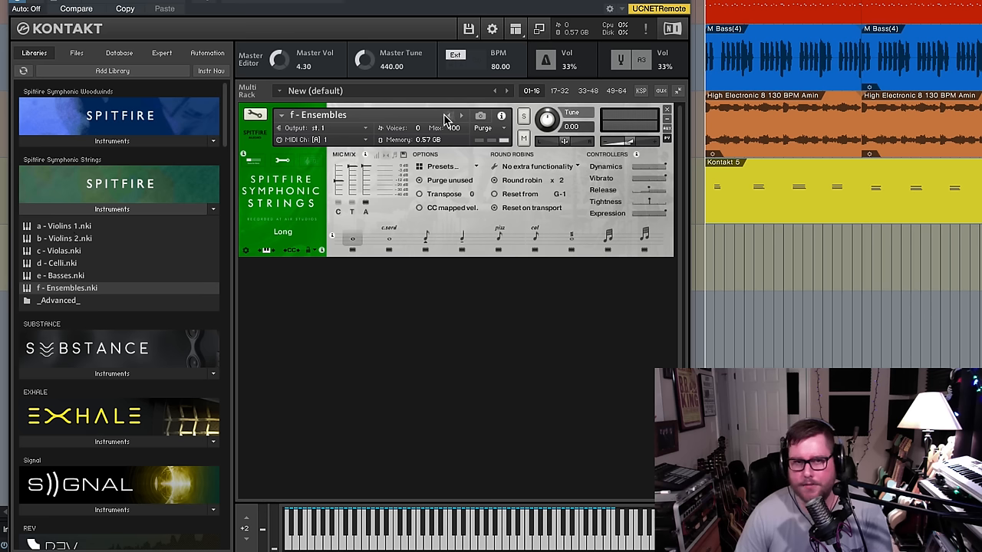
mouse_move(476, 126)
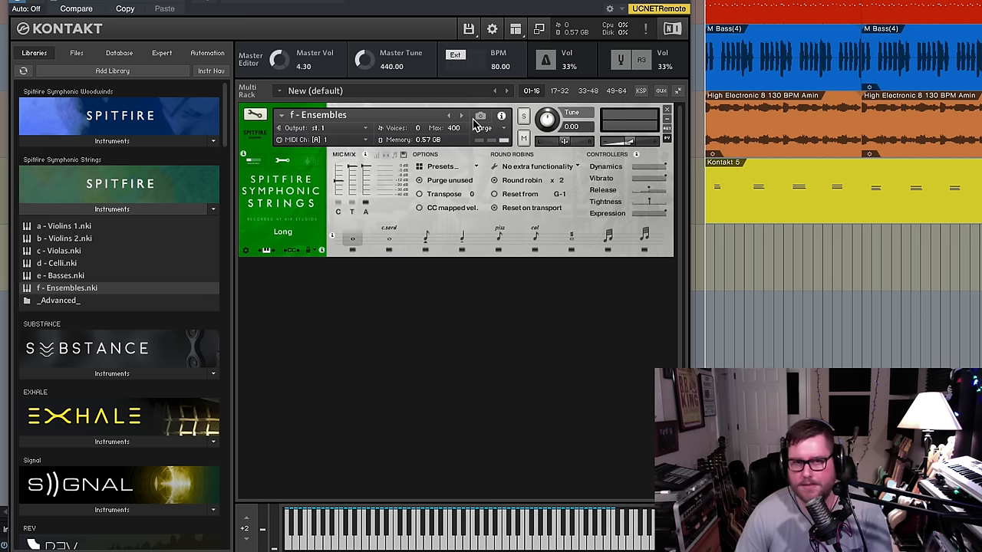
Remove the Ensembles instrument from the rack and load a - Violins 1.nki in its place
left_click(480, 115)
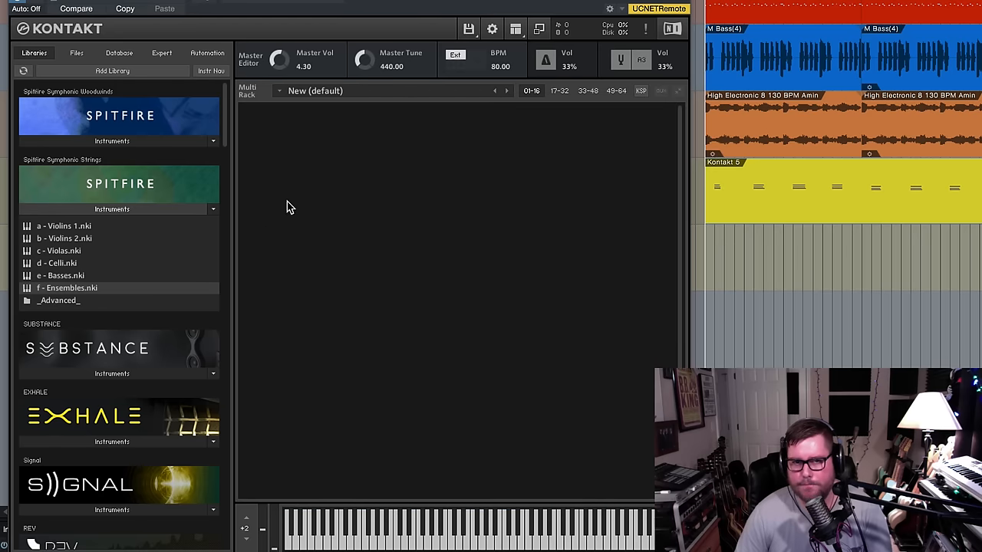
double_click(65, 226)
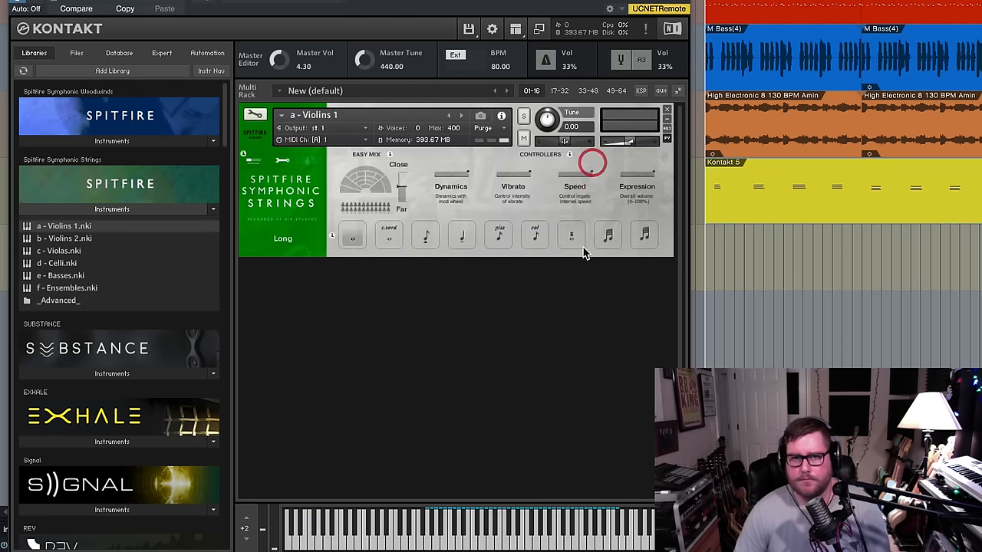
mouse_move(477, 205)
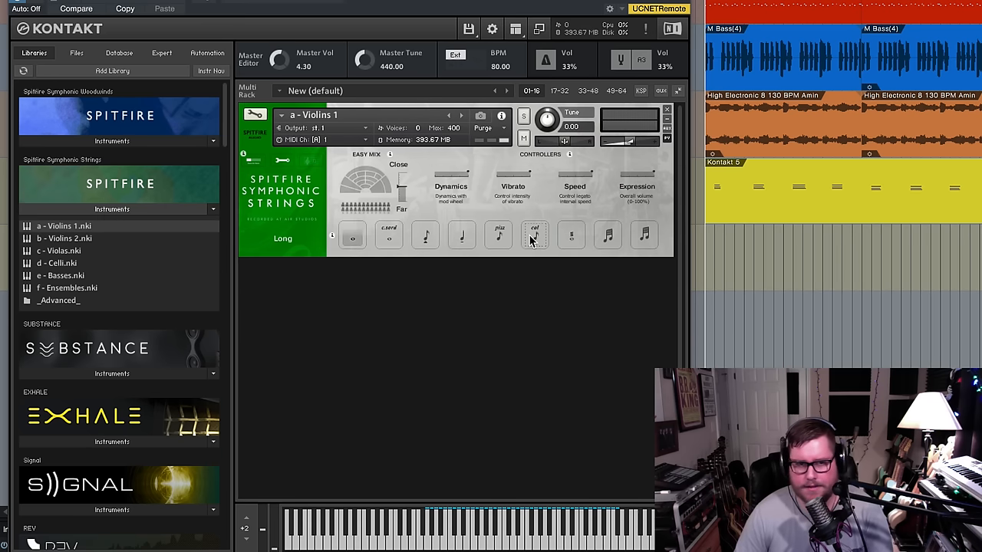
mouse_move(467, 297)
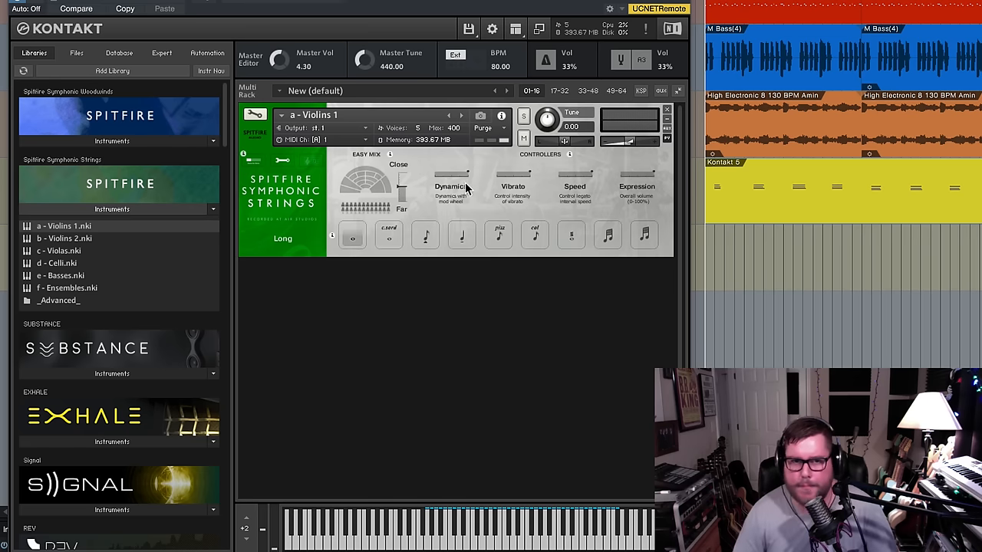
Step to the b - Violins 2 patch, audition it, then clear it from the rack
left_click(448, 115)
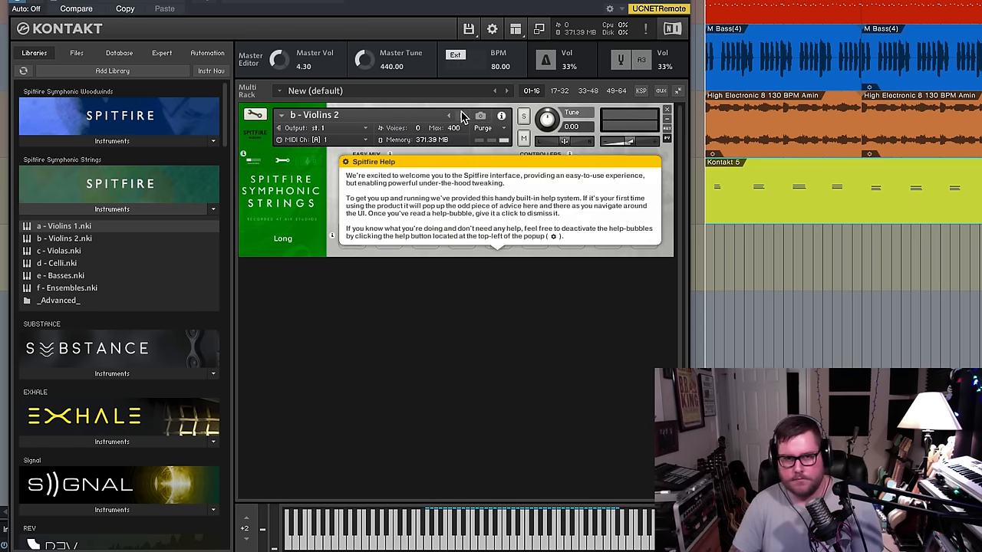
mouse_move(430, 184)
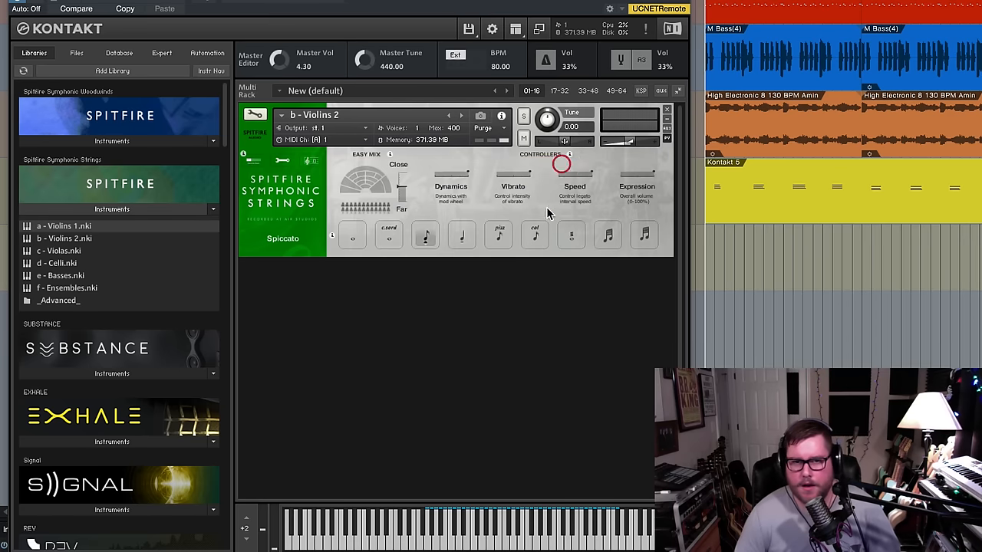
left_click(497, 236)
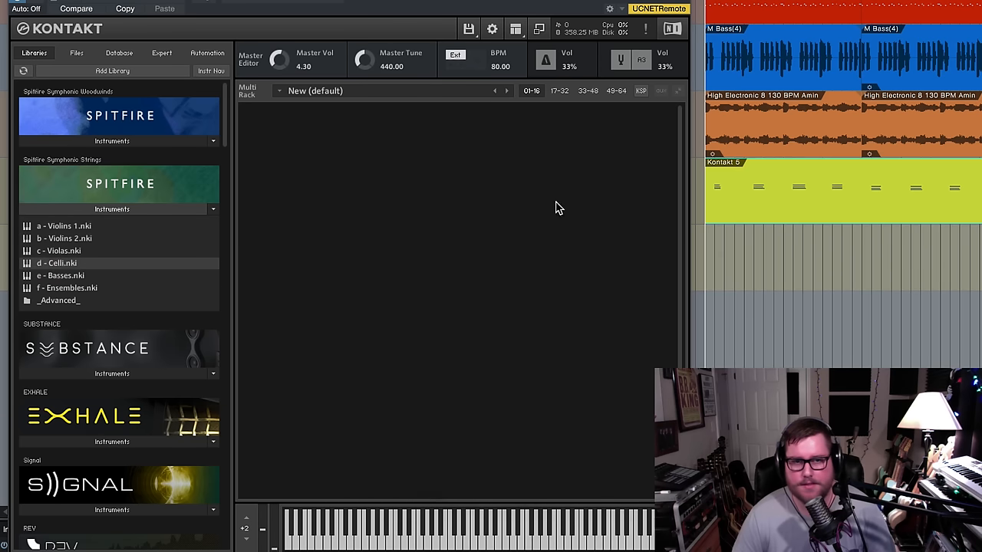
Load d - Celli.nki from the Libraries browser into the empty rack
double_click(58, 264)
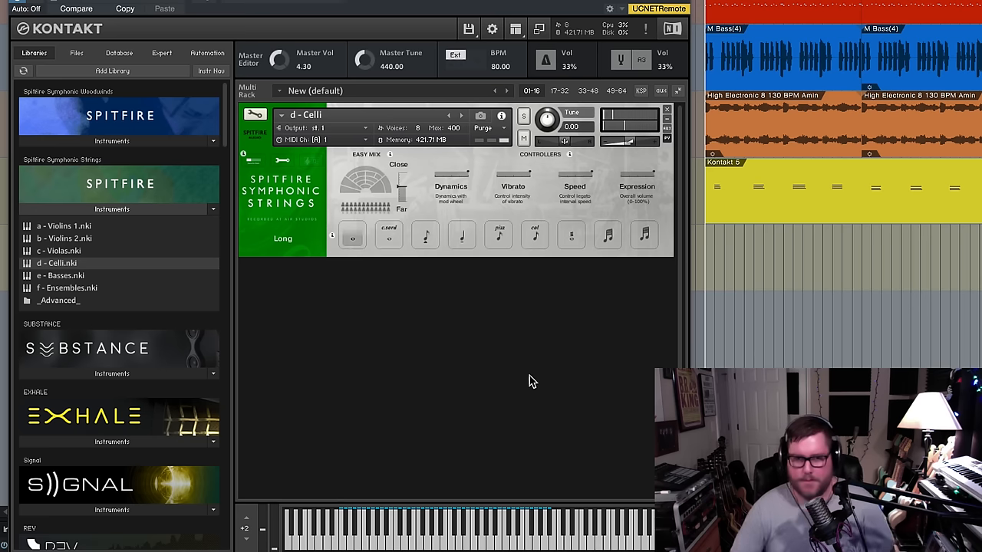
Switch the Celli patch from Long to the Spiccato articulation
left_click(427, 237)
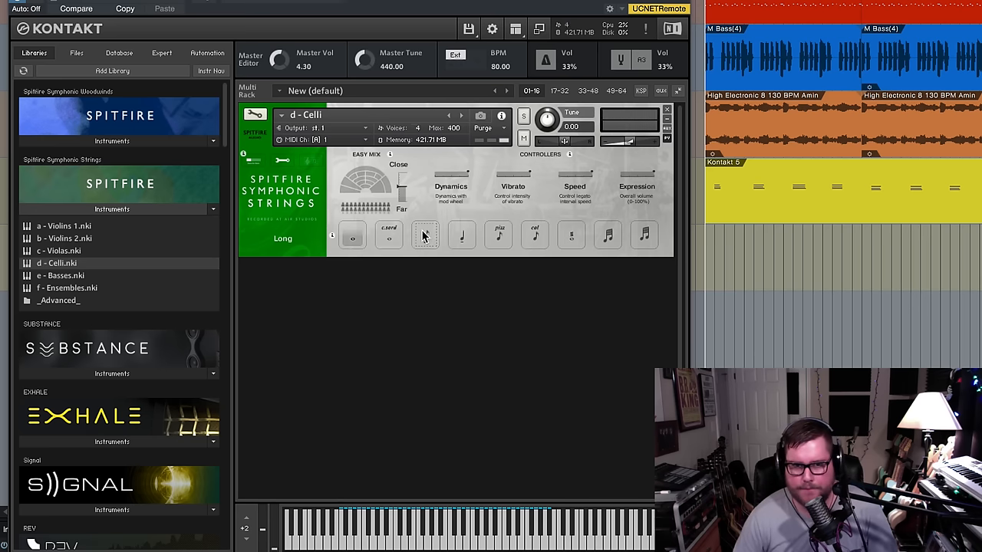
left_click(425, 236)
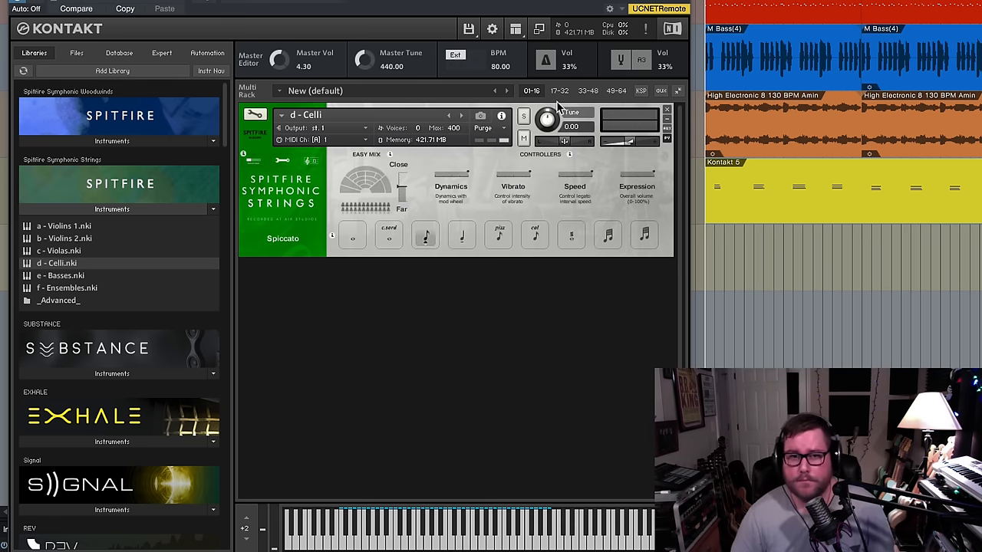
mouse_move(530, 190)
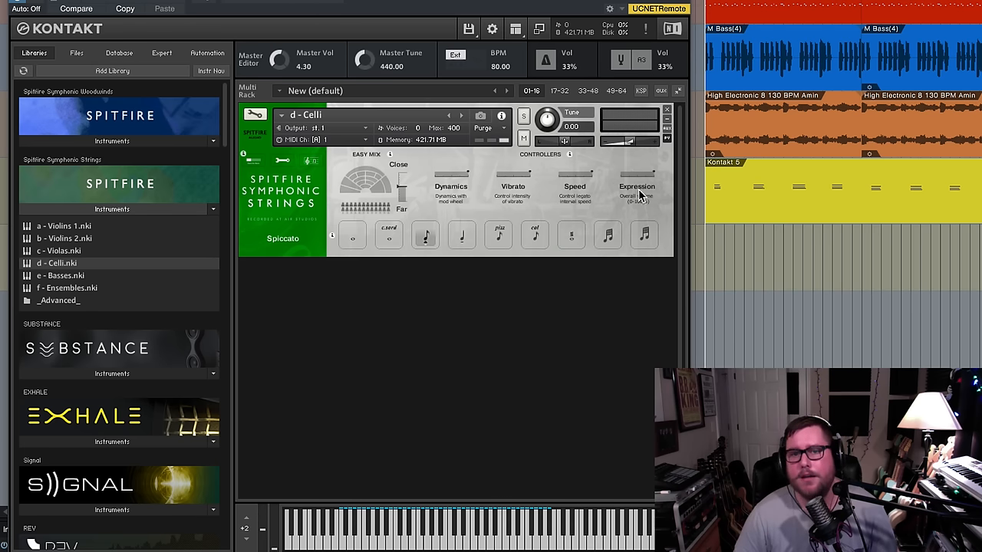
mouse_move(498, 178)
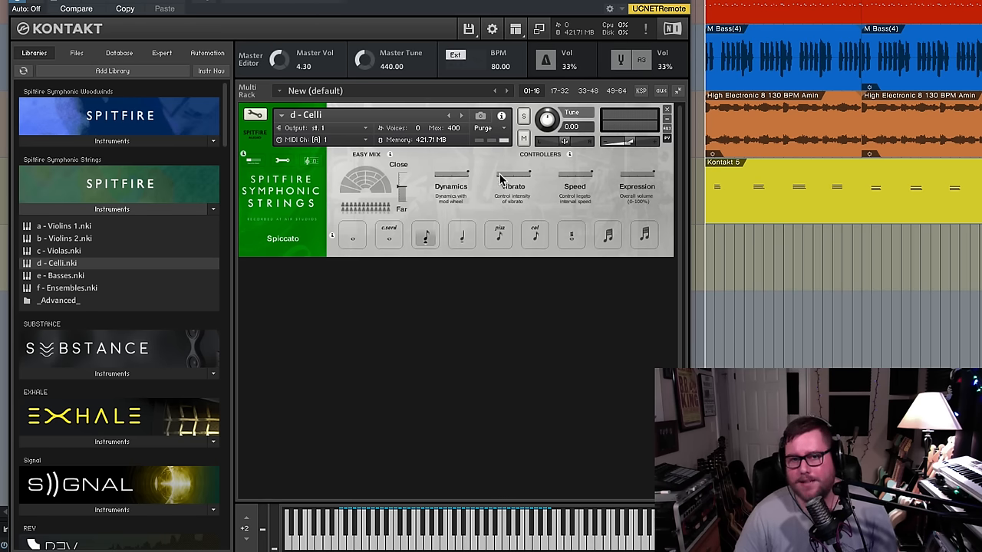
mouse_move(473, 368)
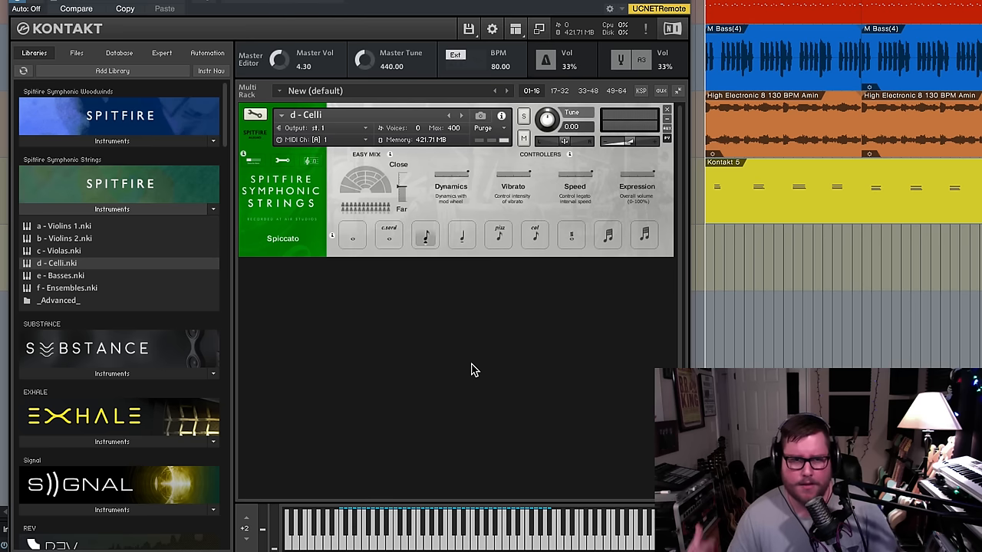
Select the Trill (Minor 2nd) articulation for the Celli instead of Spiccato
left_click(607, 235)
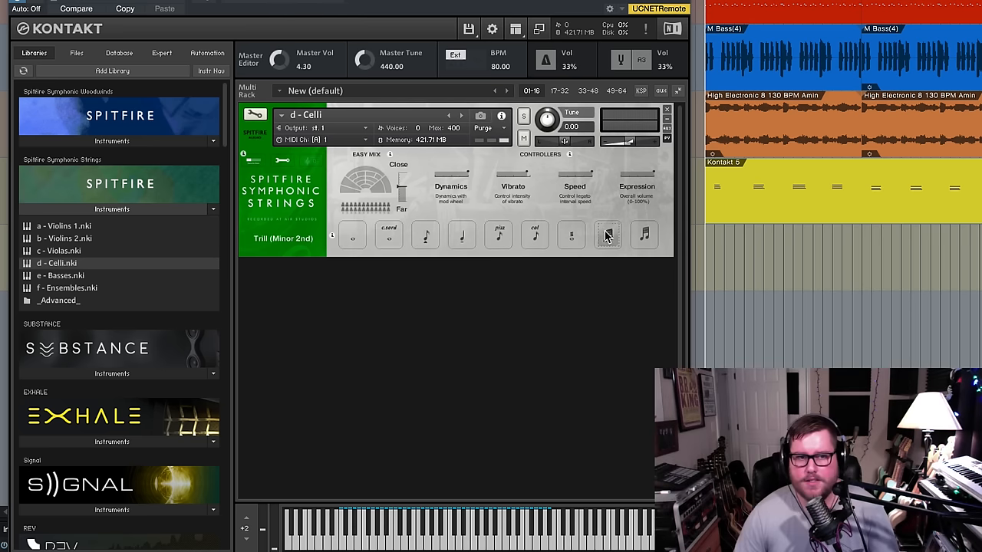
left_click(608, 236)
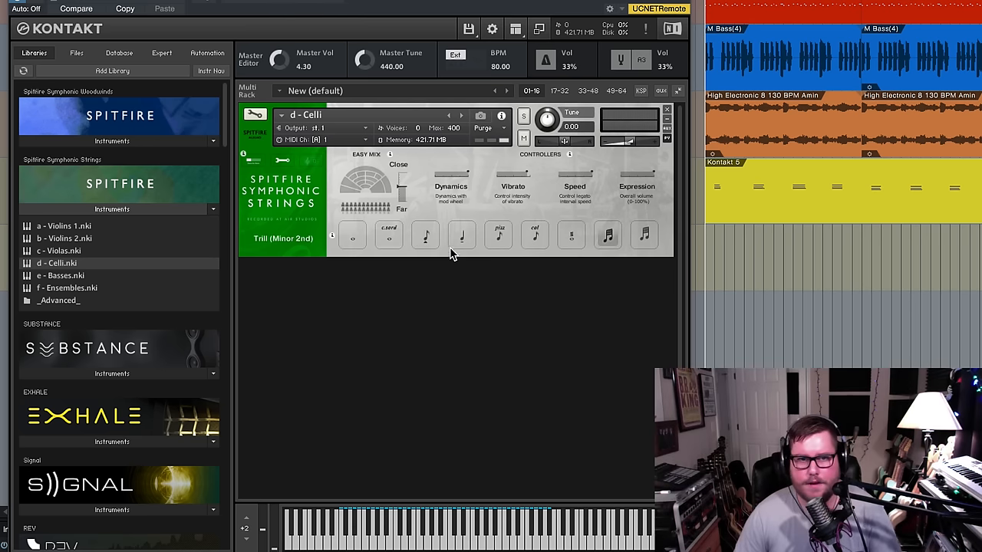
mouse_move(470, 382)
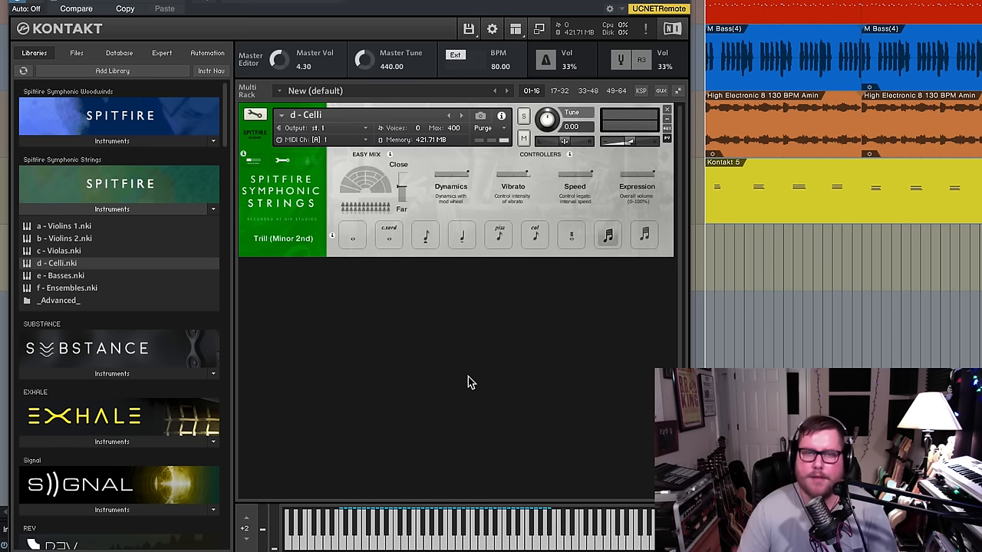